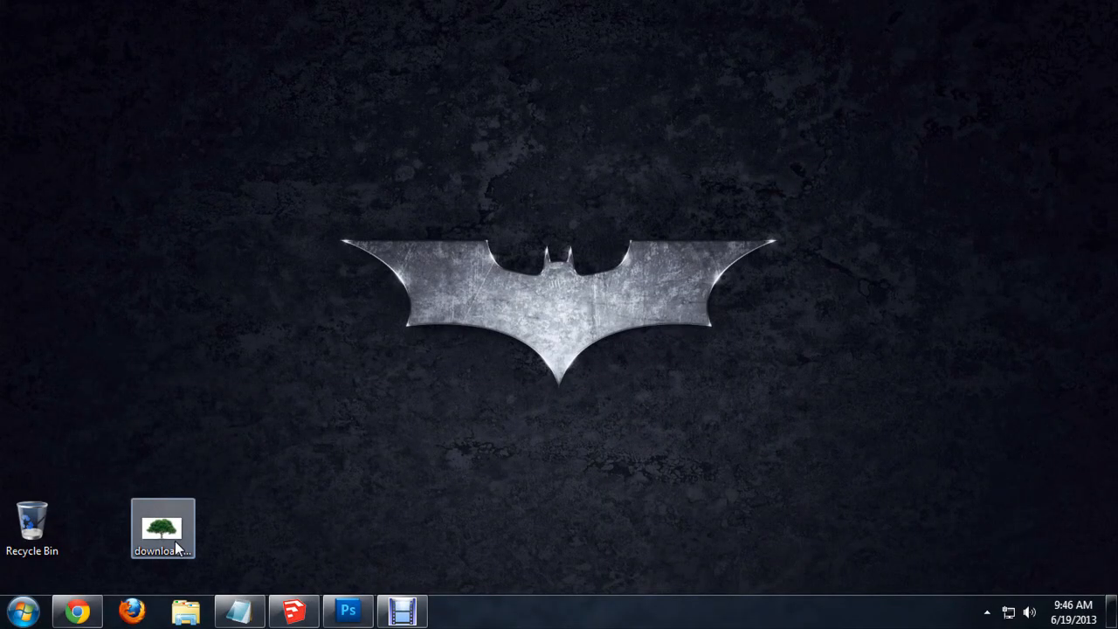
- View download.jpg from the desktop in Windows Photo Viewer, then close it
double_click(160, 527)
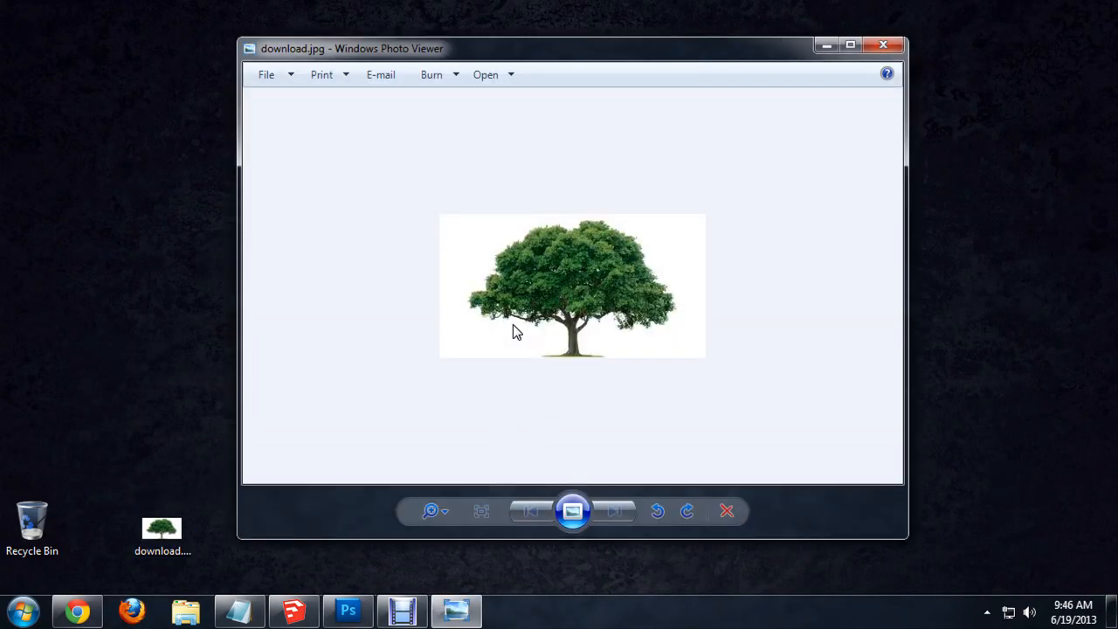
mouse_move(545, 314)
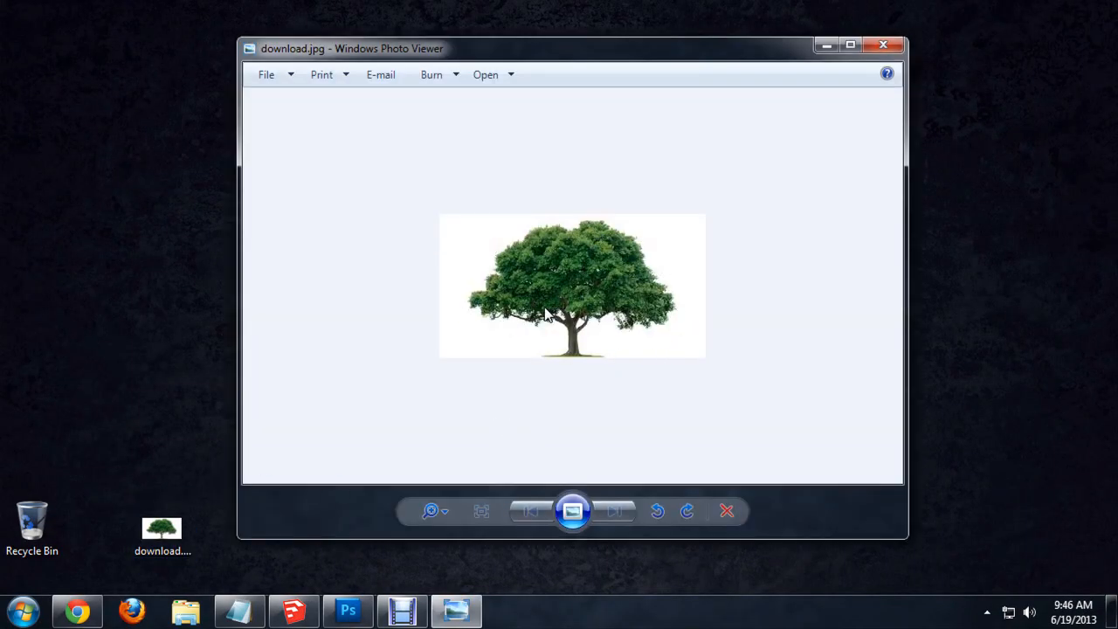
mouse_move(660, 283)
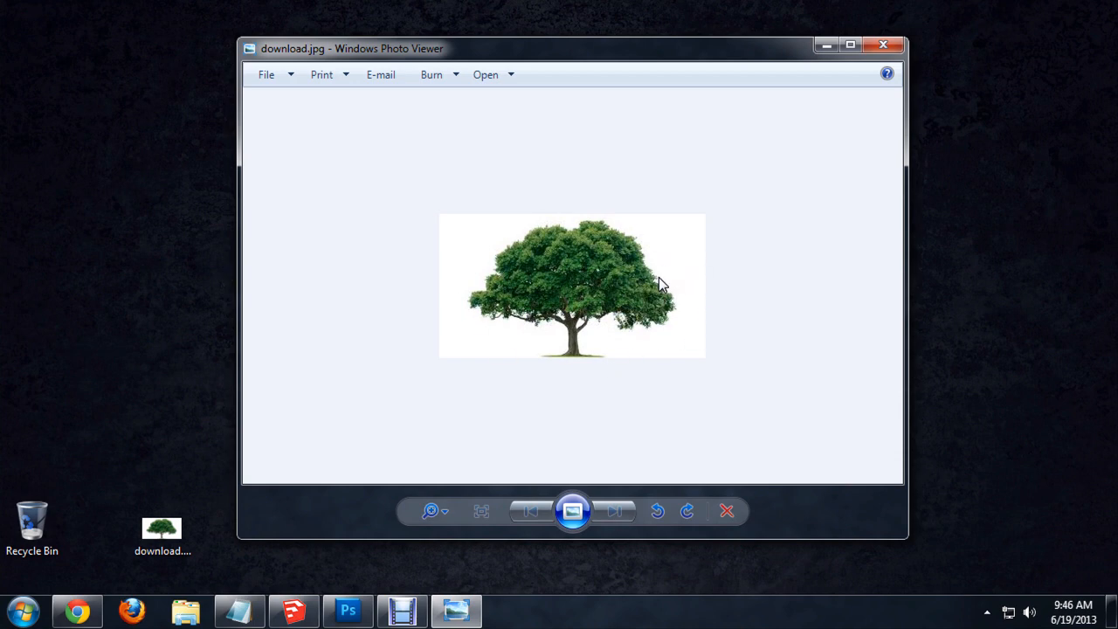
mouse_move(675, 260)
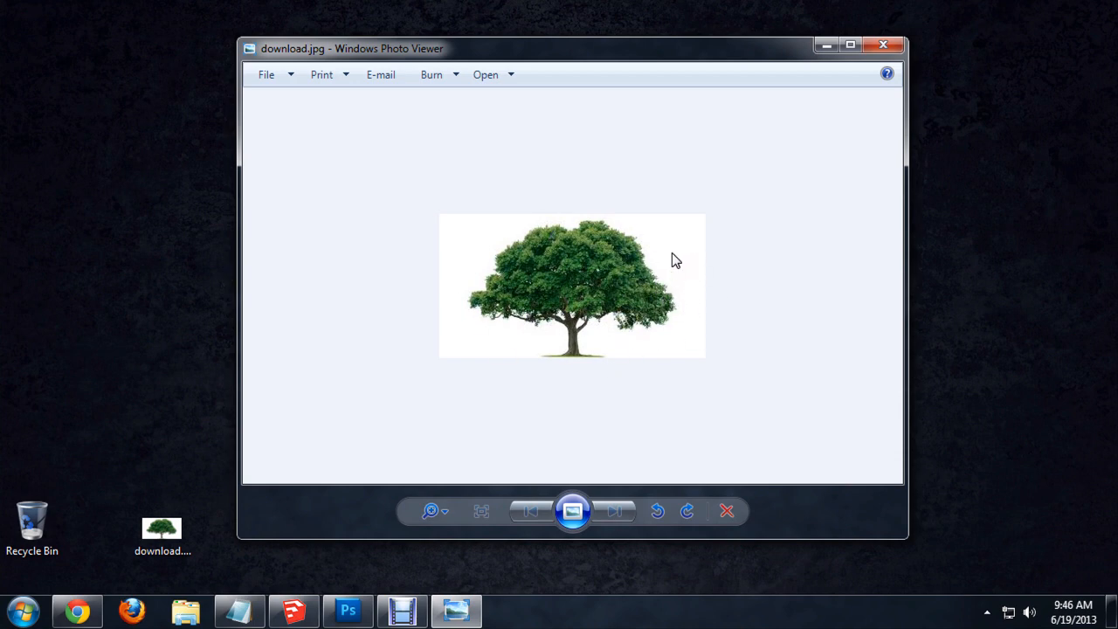
mouse_move(464, 265)
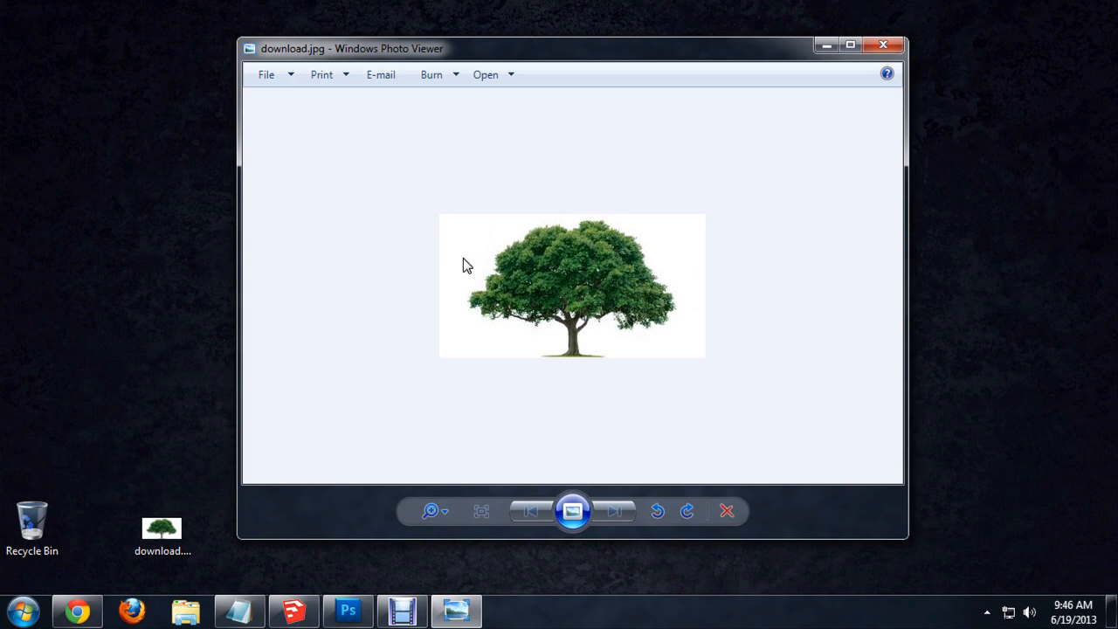
mouse_move(510, 316)
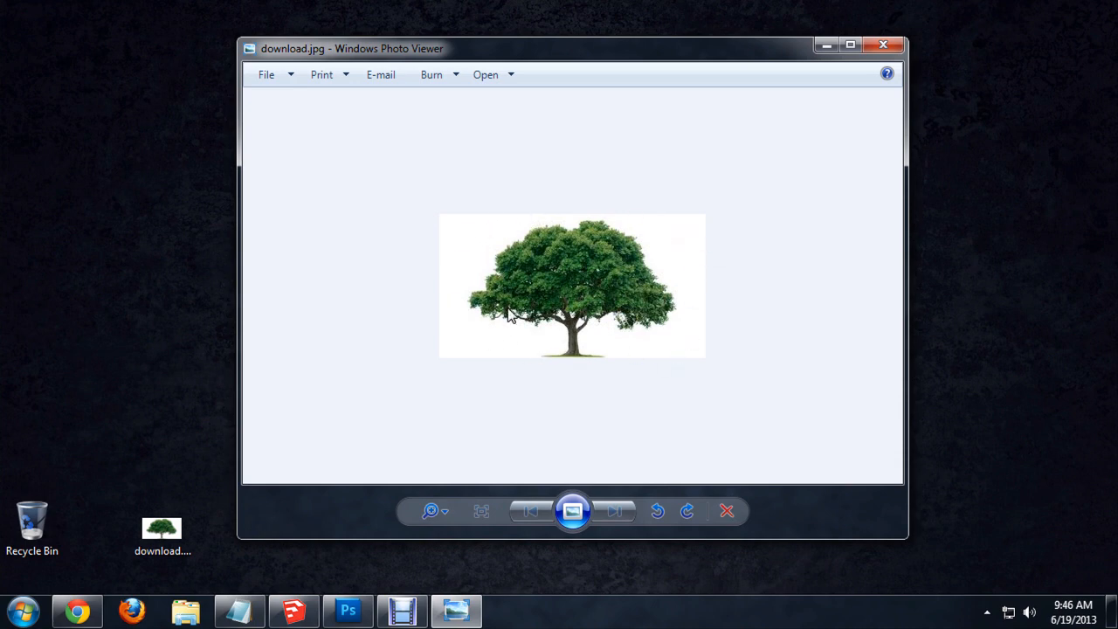
mouse_move(565, 358)
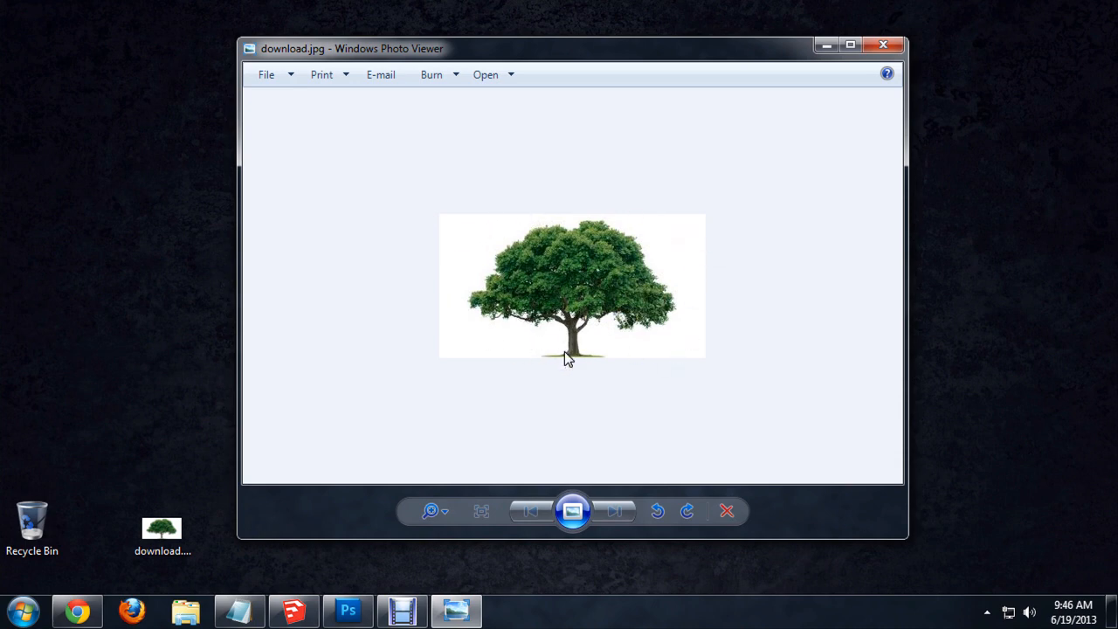
click(883, 46)
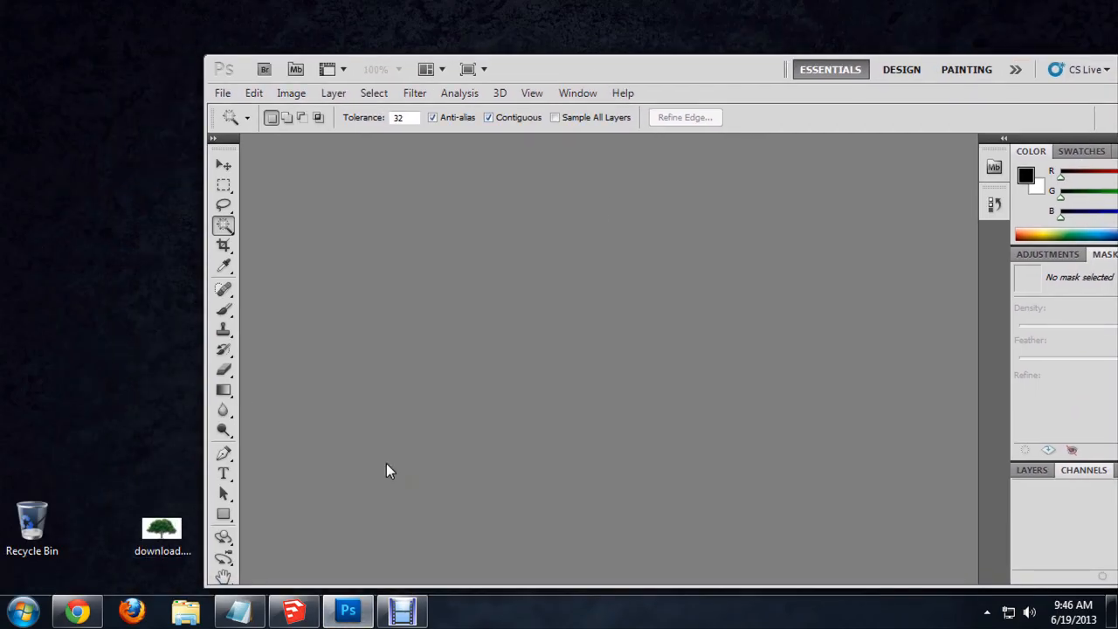
mouse_move(664, 394)
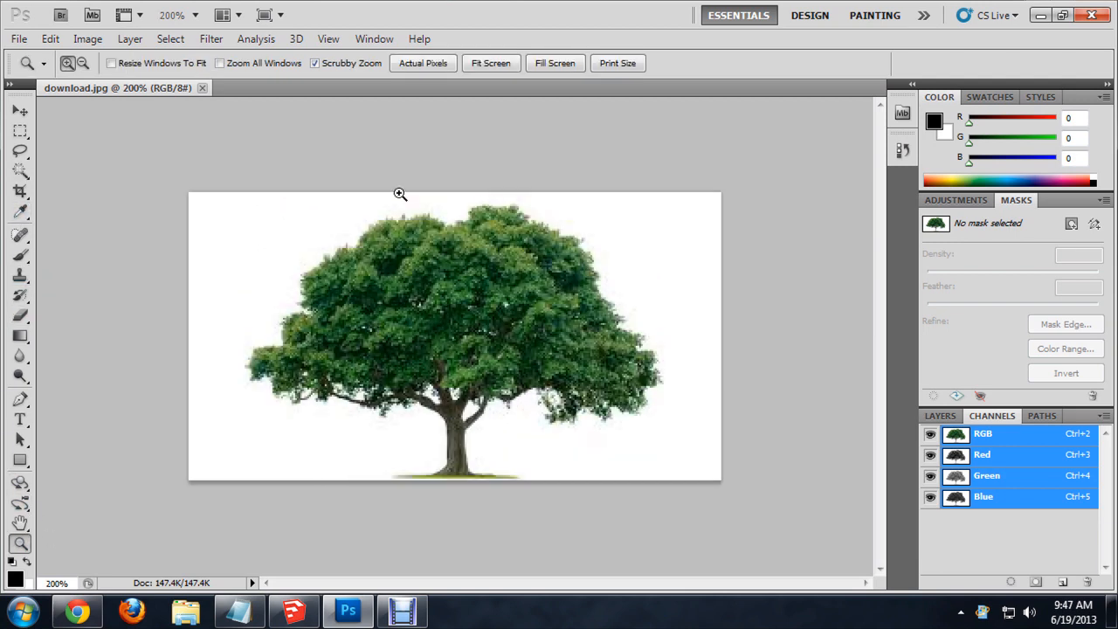
mouse_move(4, 175)
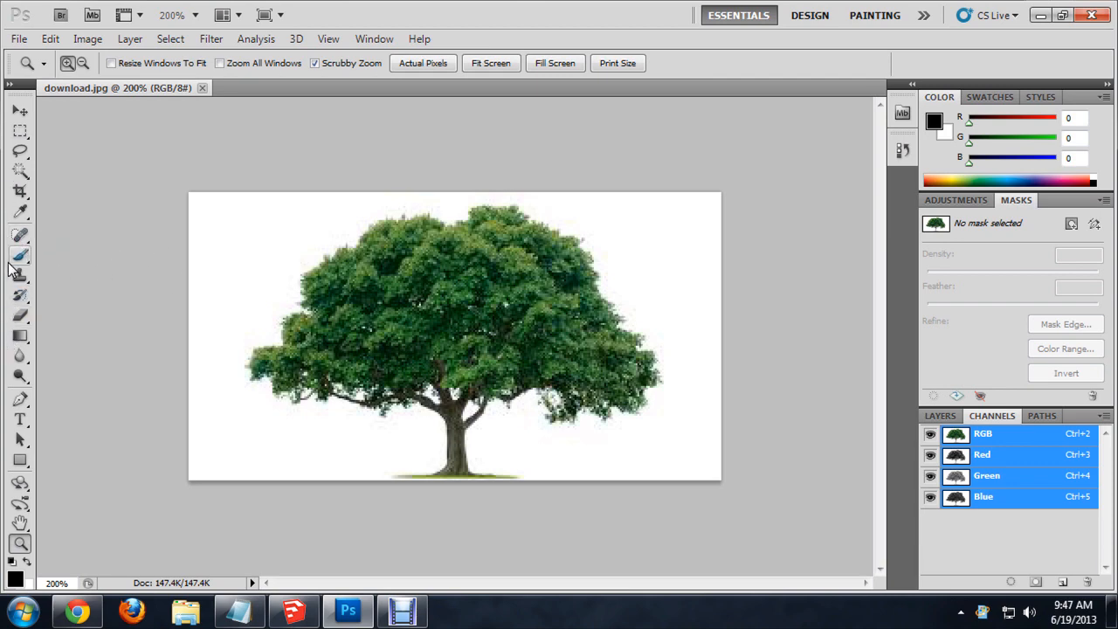
- Magic Wand the white background, invert the selection and save it as channel Alpha 1
click(19, 173)
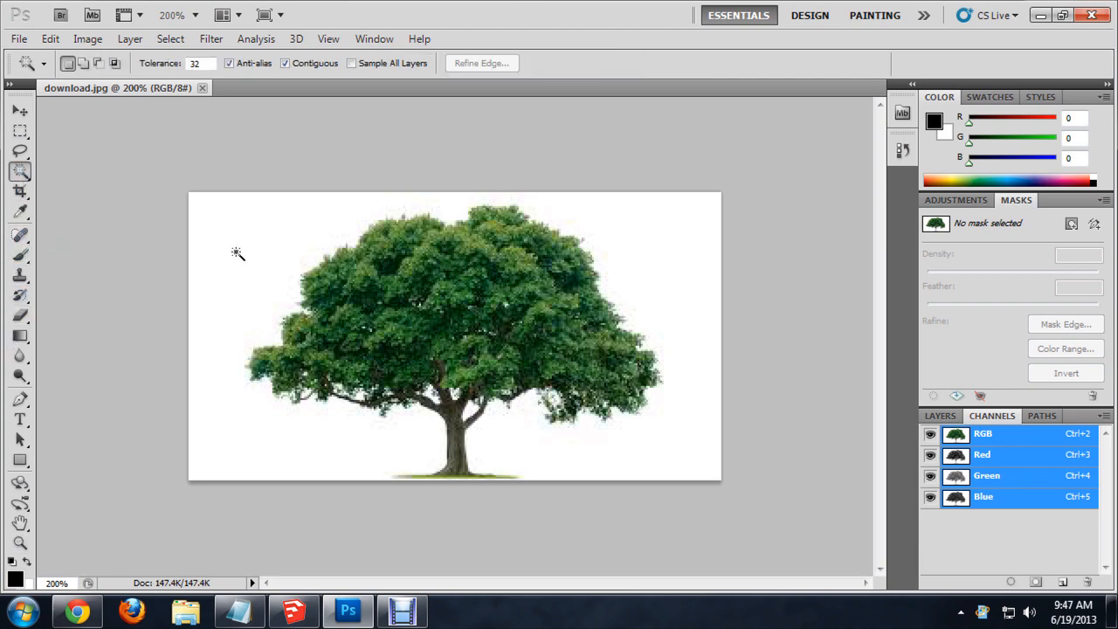
click(238, 253)
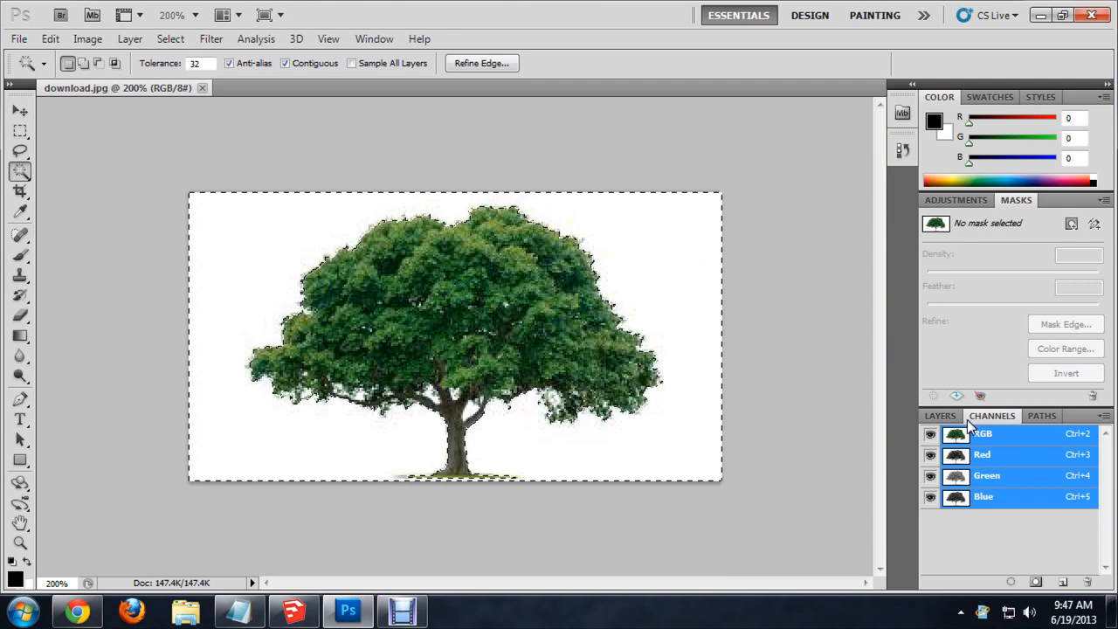
click(940, 416)
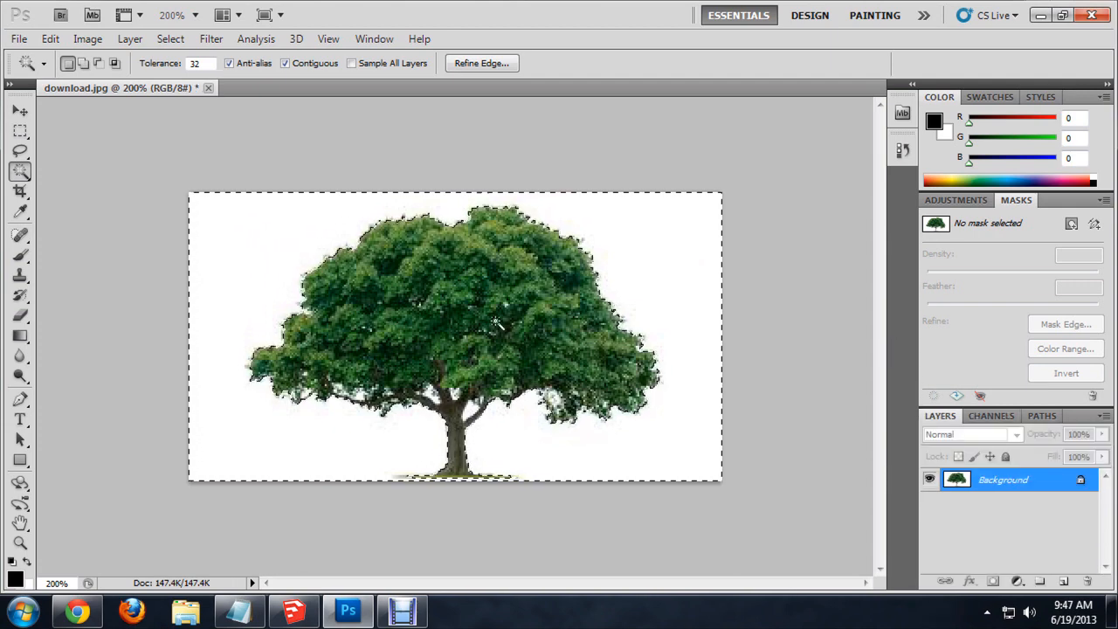
click(172, 38)
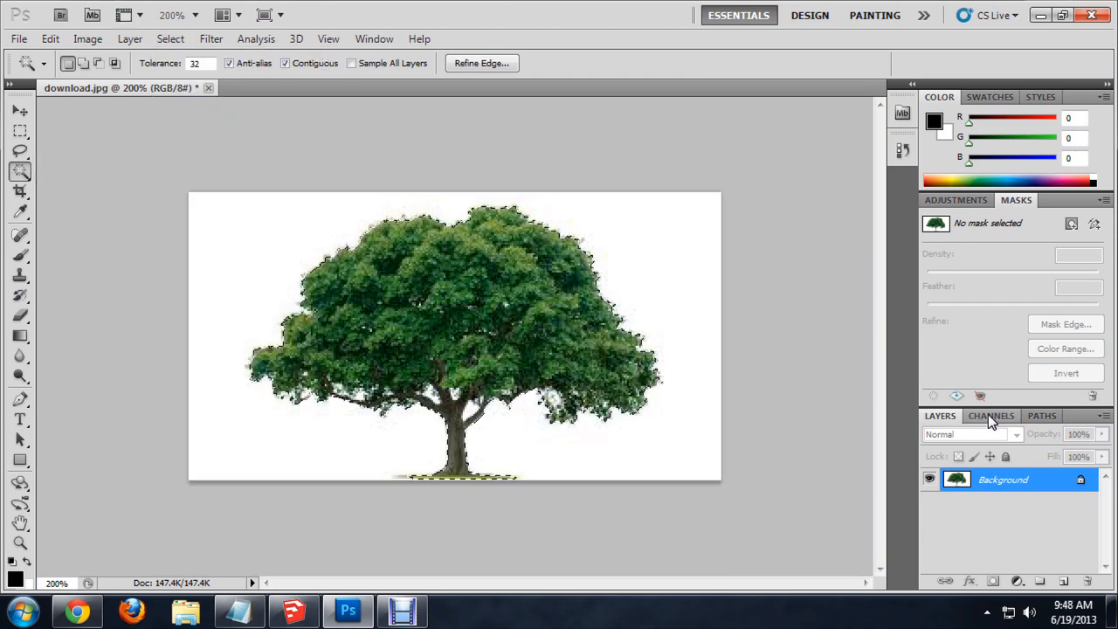
click(992, 416)
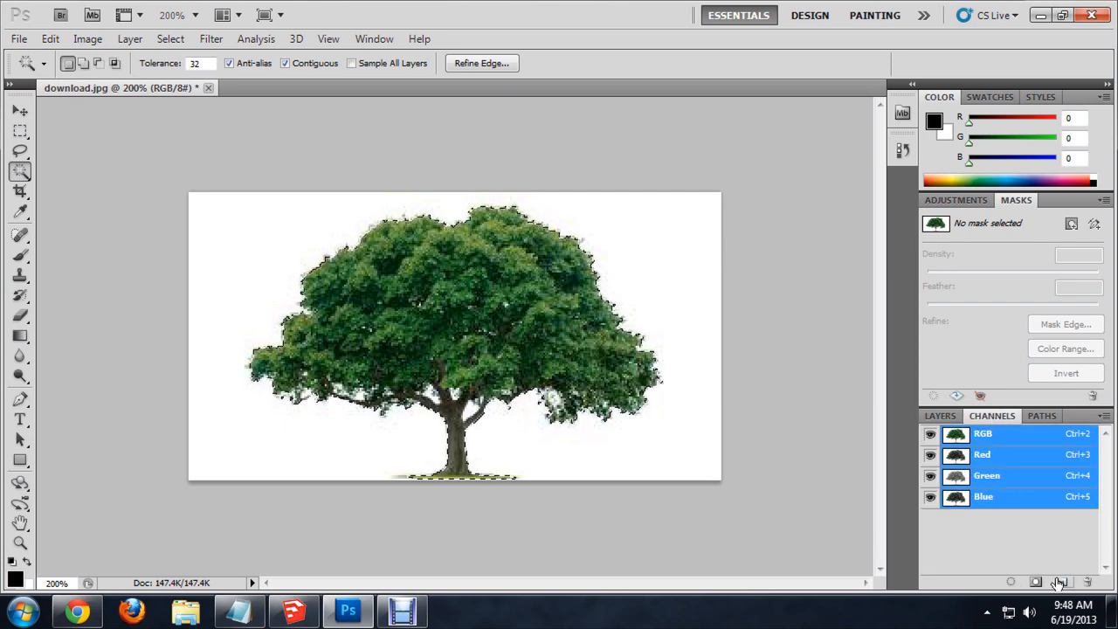
click(1036, 581)
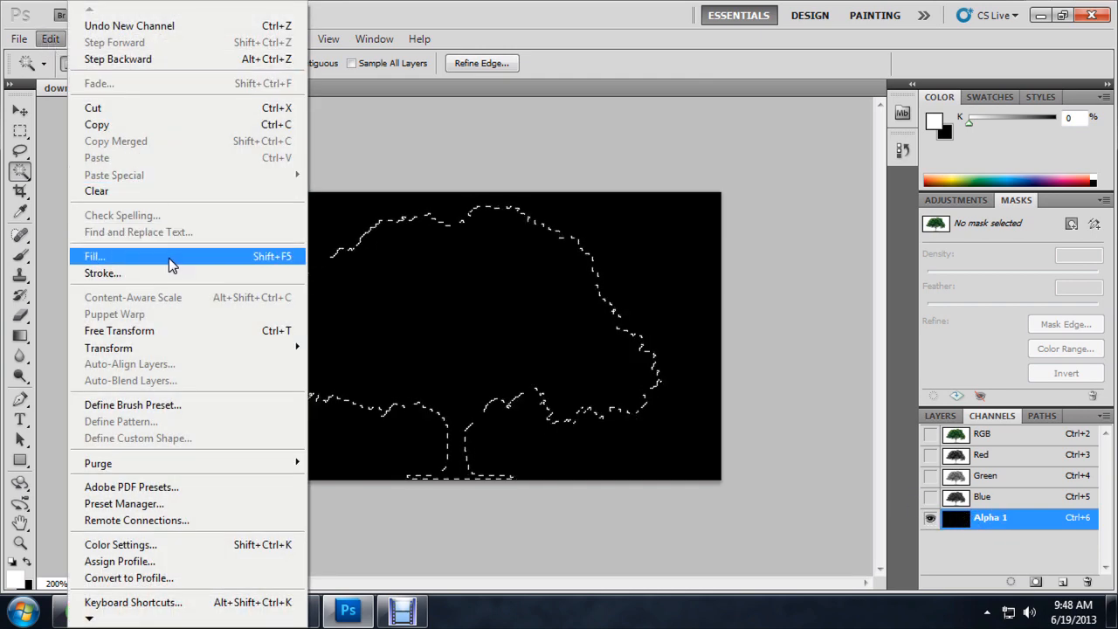
- Fill the tree selection with white and return to the RGB view
click(95, 255)
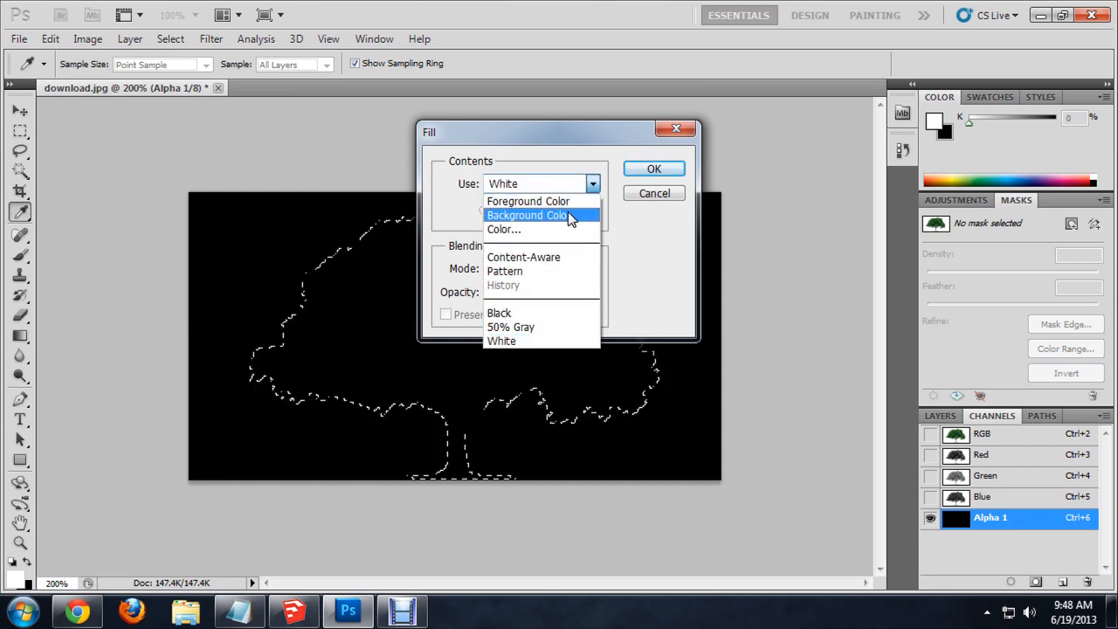
click(499, 340)
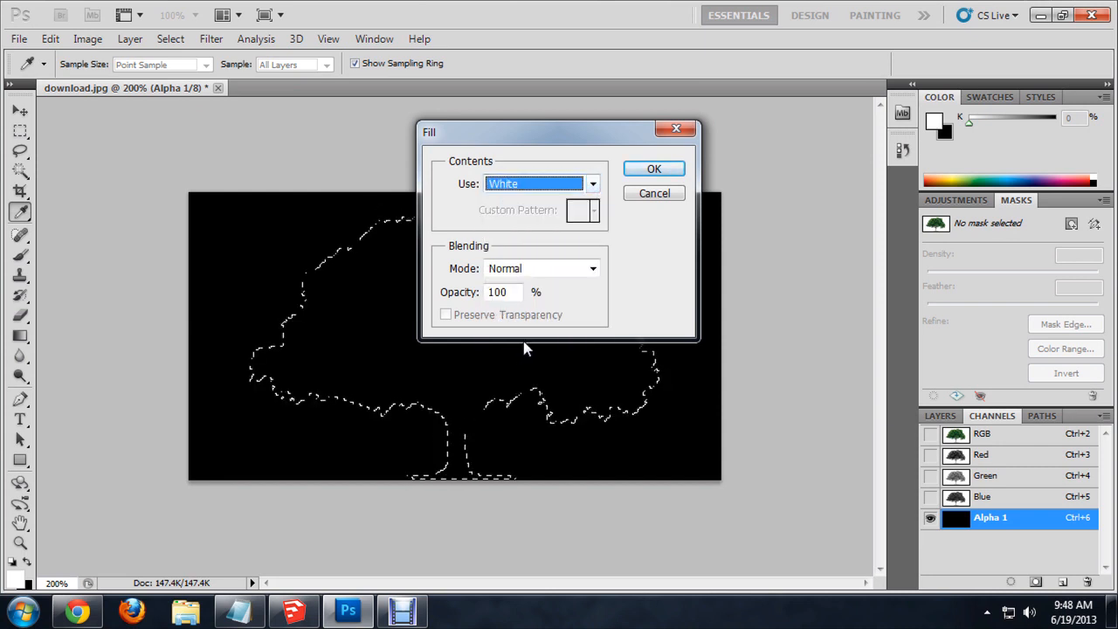
click(653, 168)
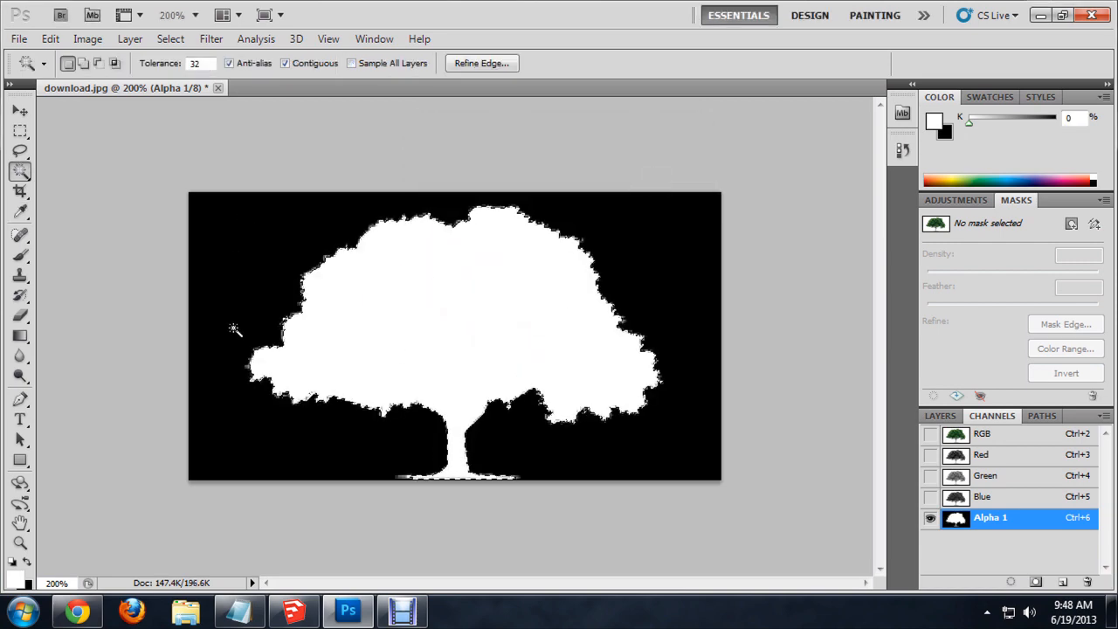
click(19, 112)
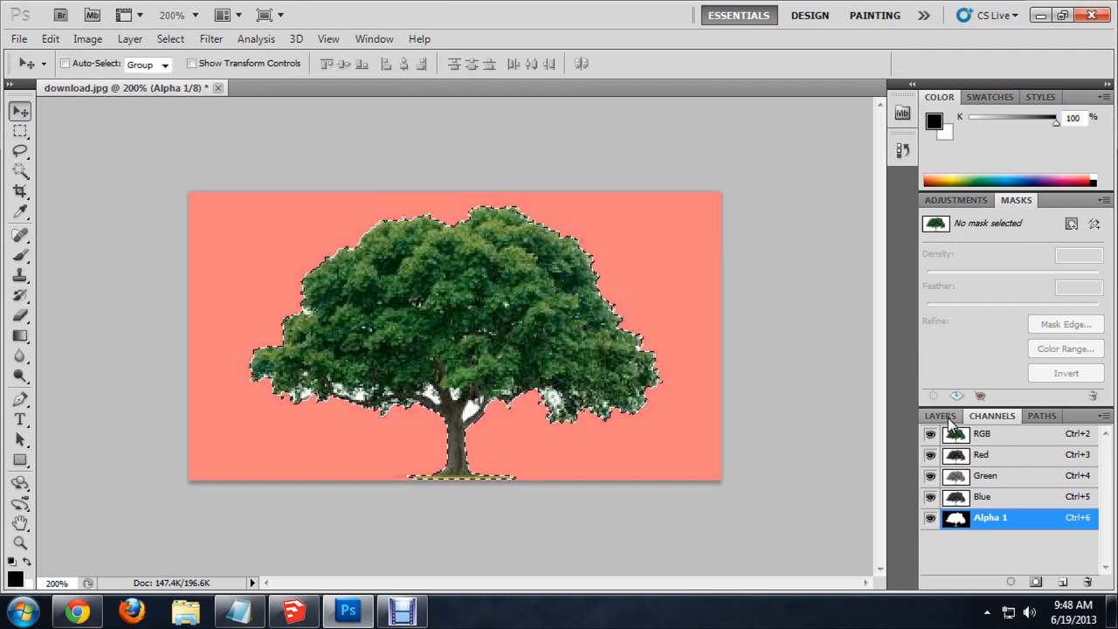
- Save the image as download.tif in Pictures with Alpha Channels kept, uncompressed
click(940, 416)
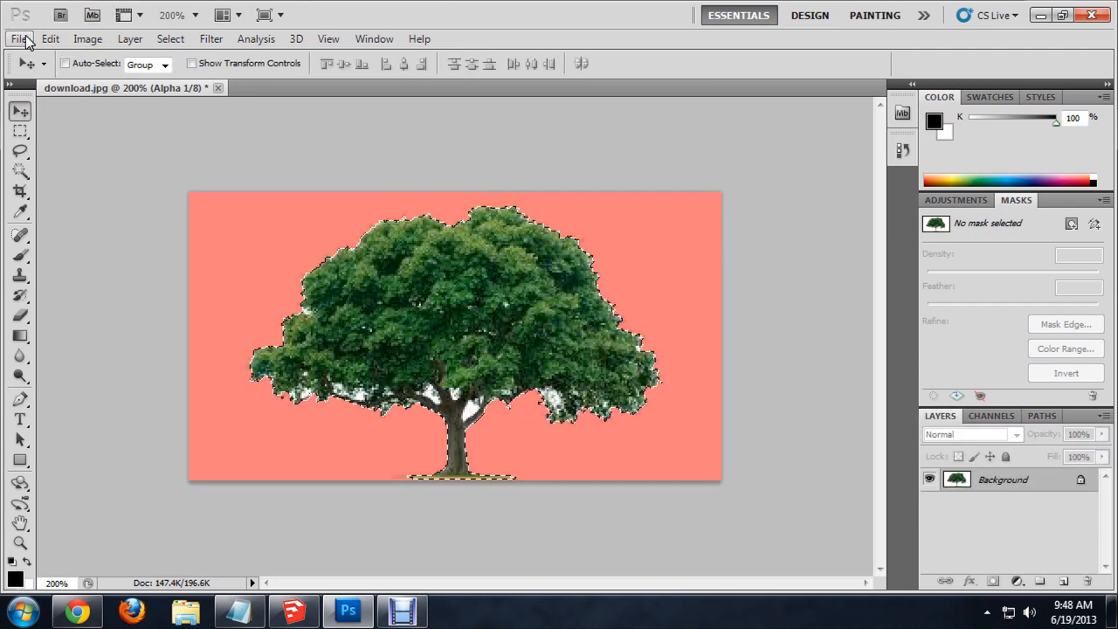
click(18, 38)
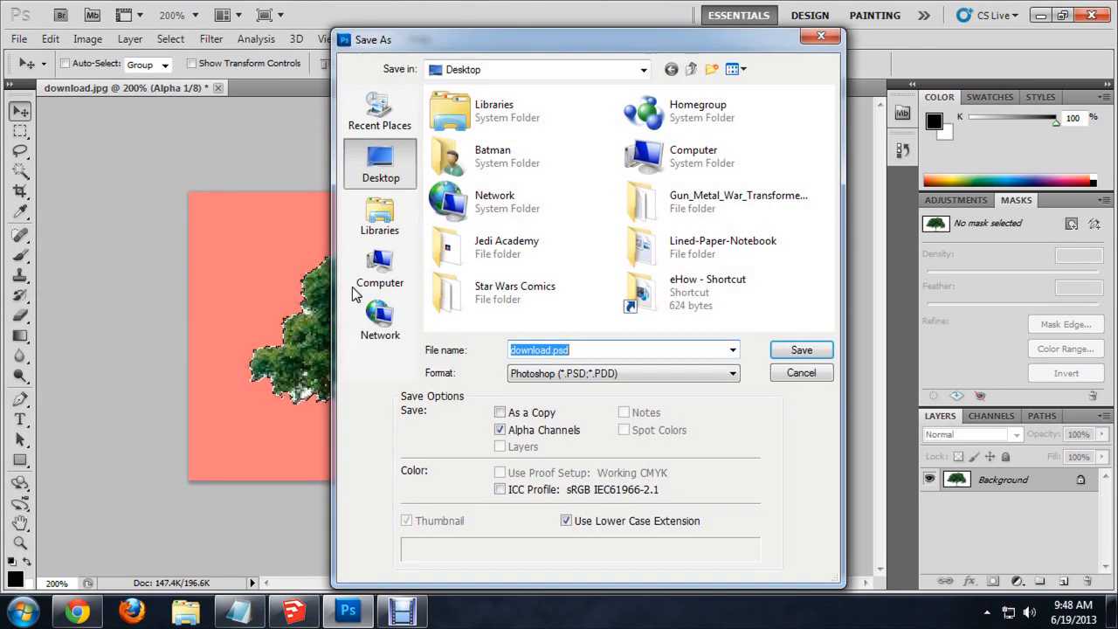
click(381, 216)
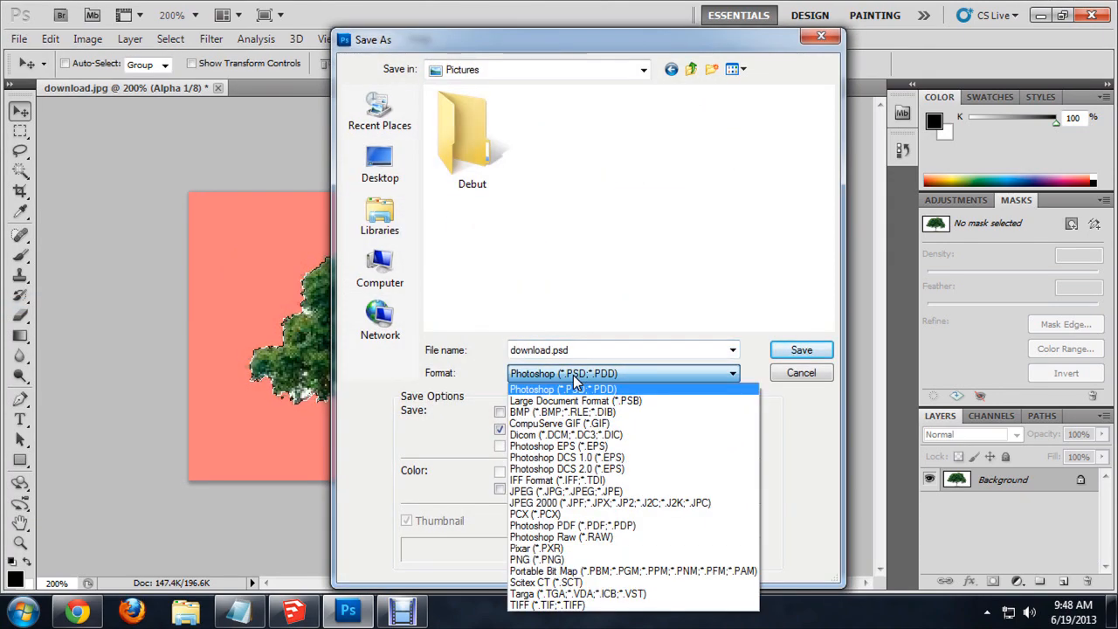
click(545, 605)
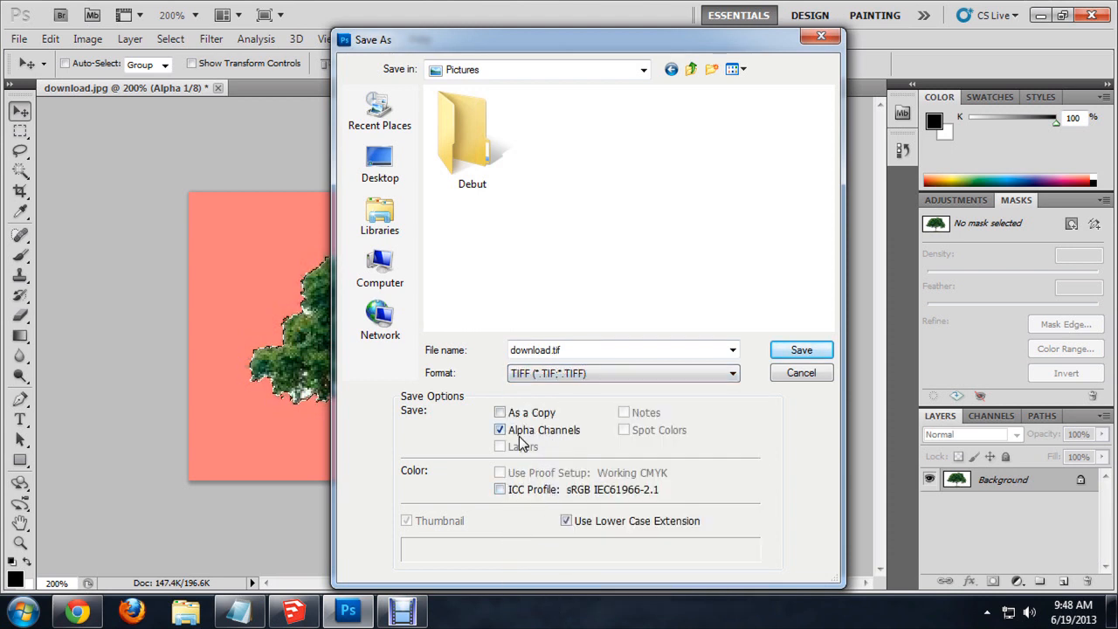
mouse_move(568, 440)
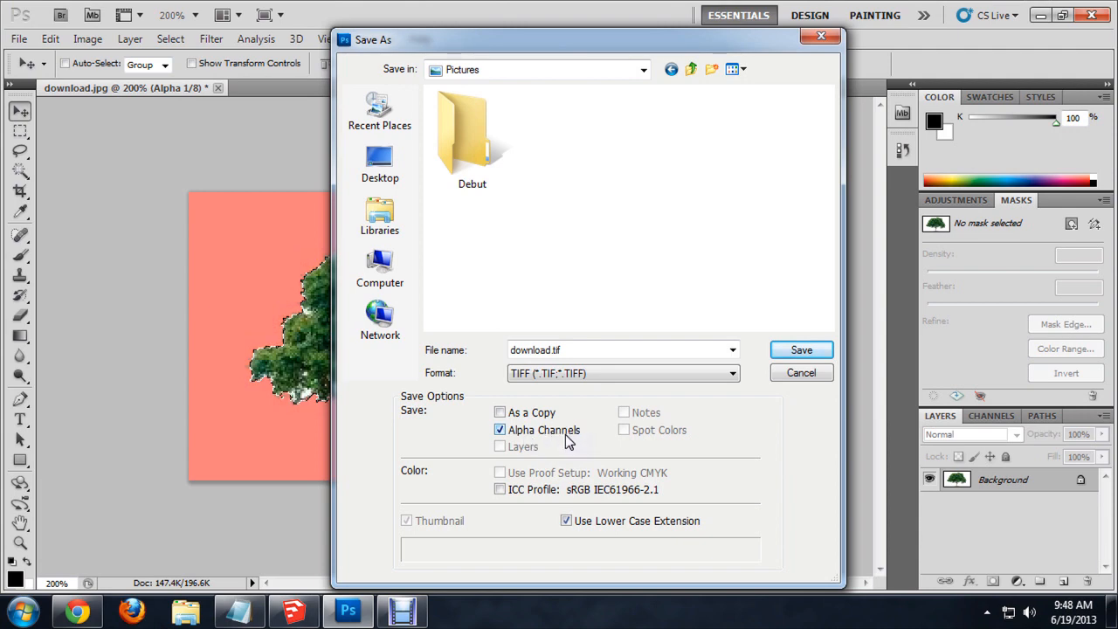
click(800, 349)
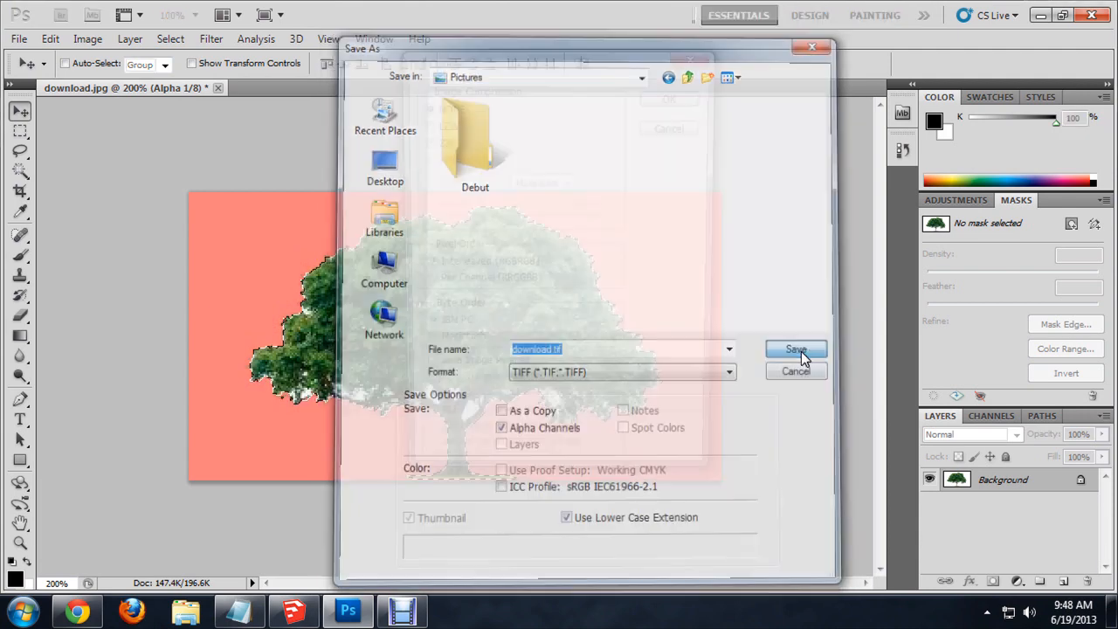
click(795, 350)
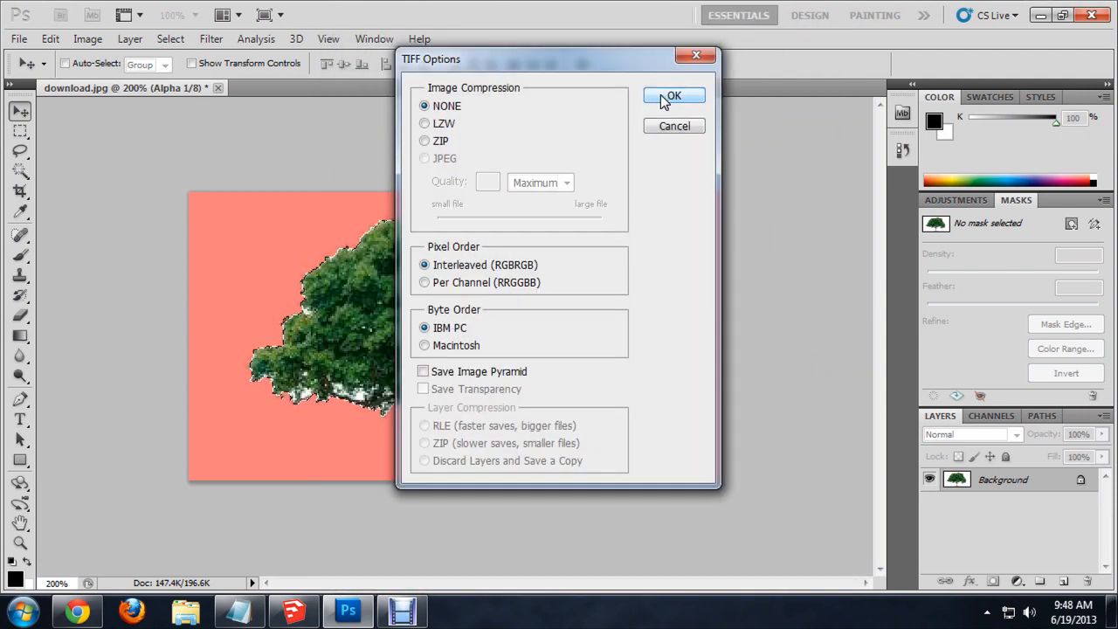
click(674, 95)
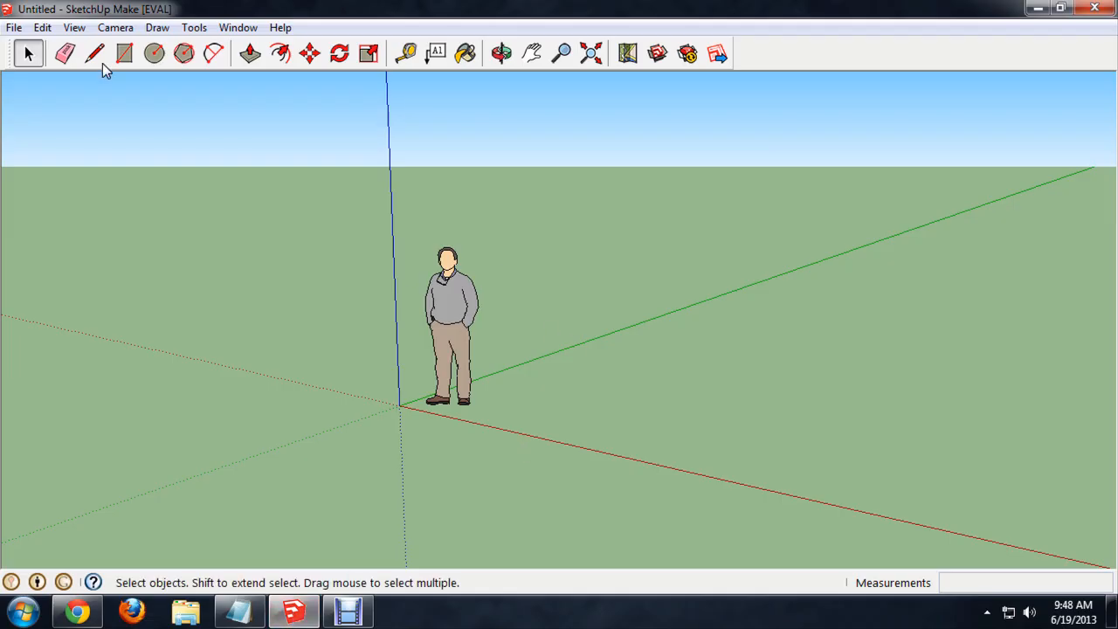
- Bring up the File > Import dialog in SketchUp
click(14, 28)
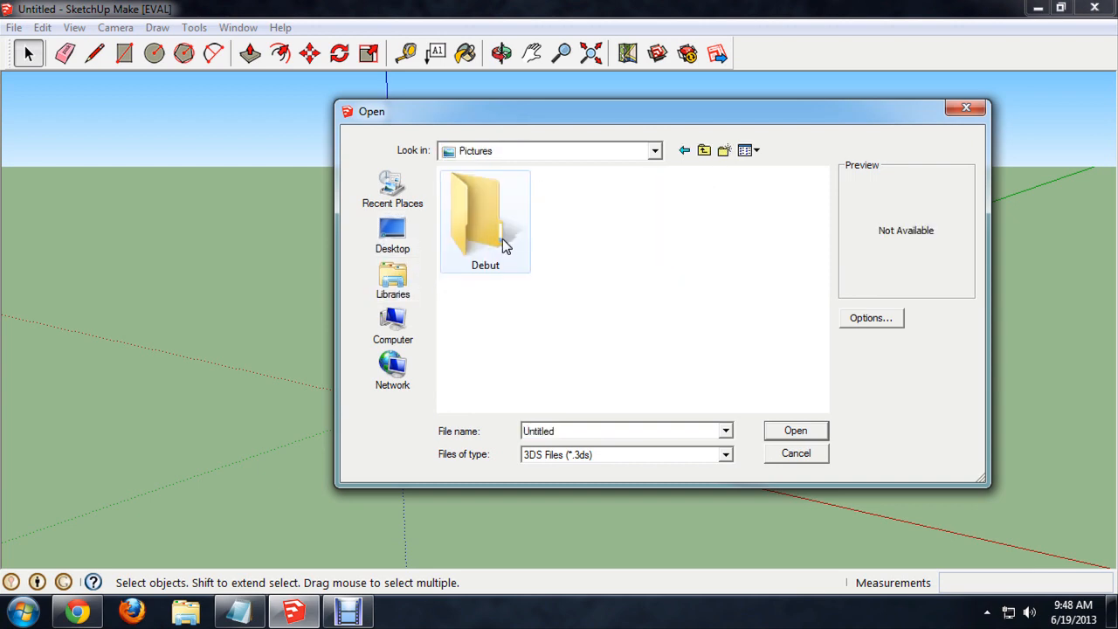
- Filter to Tagged Image File (*.tif) and import download.tif as an image
click(723, 454)
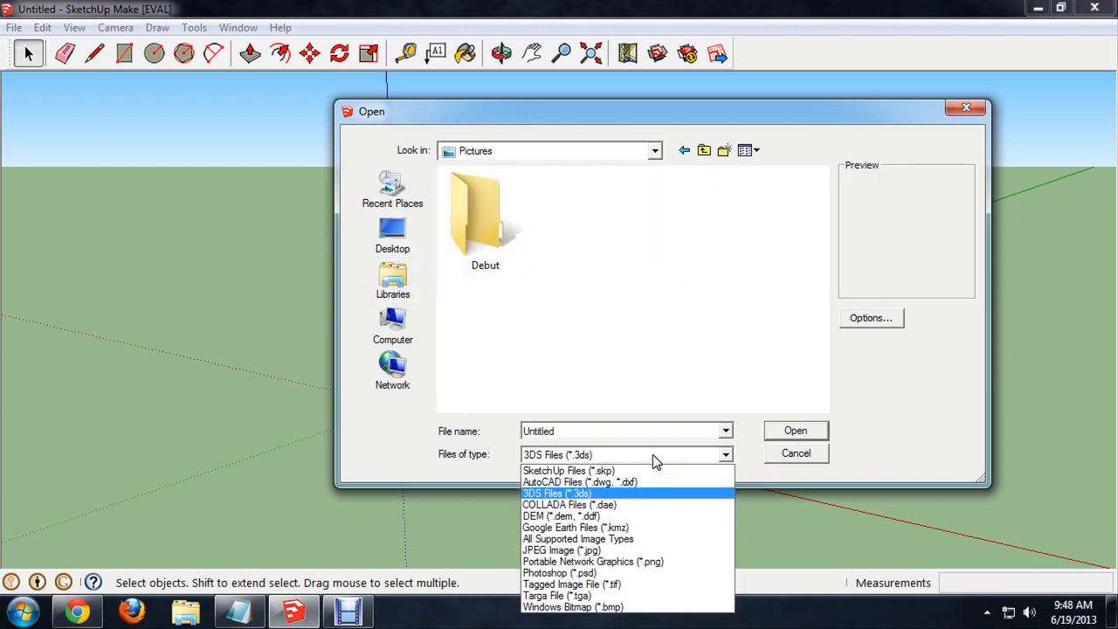
mouse_move(573, 583)
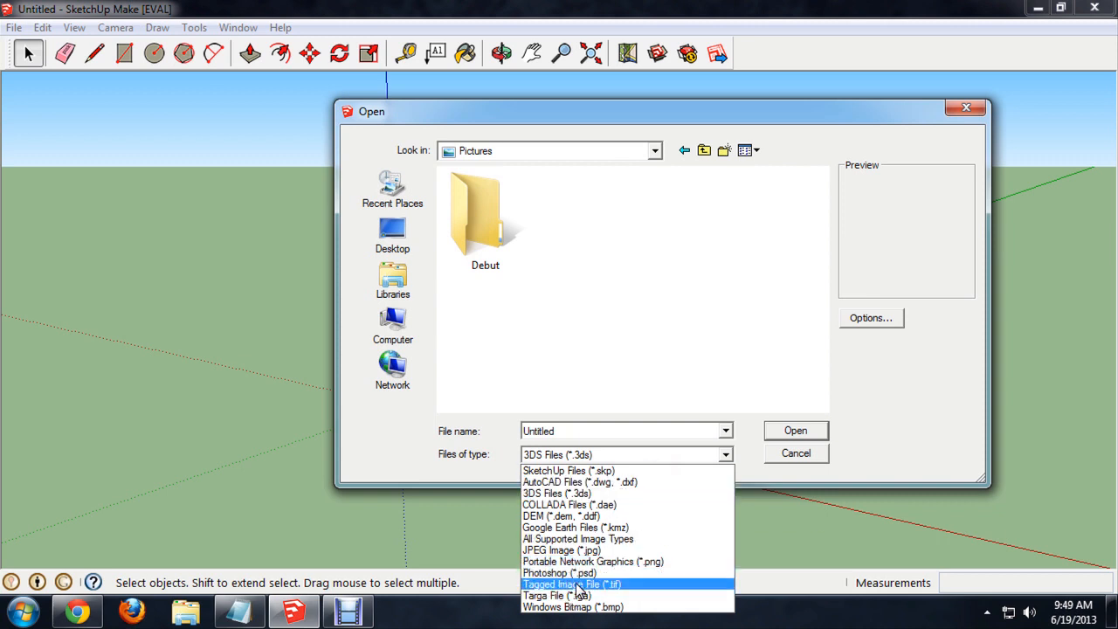
mouse_move(598, 594)
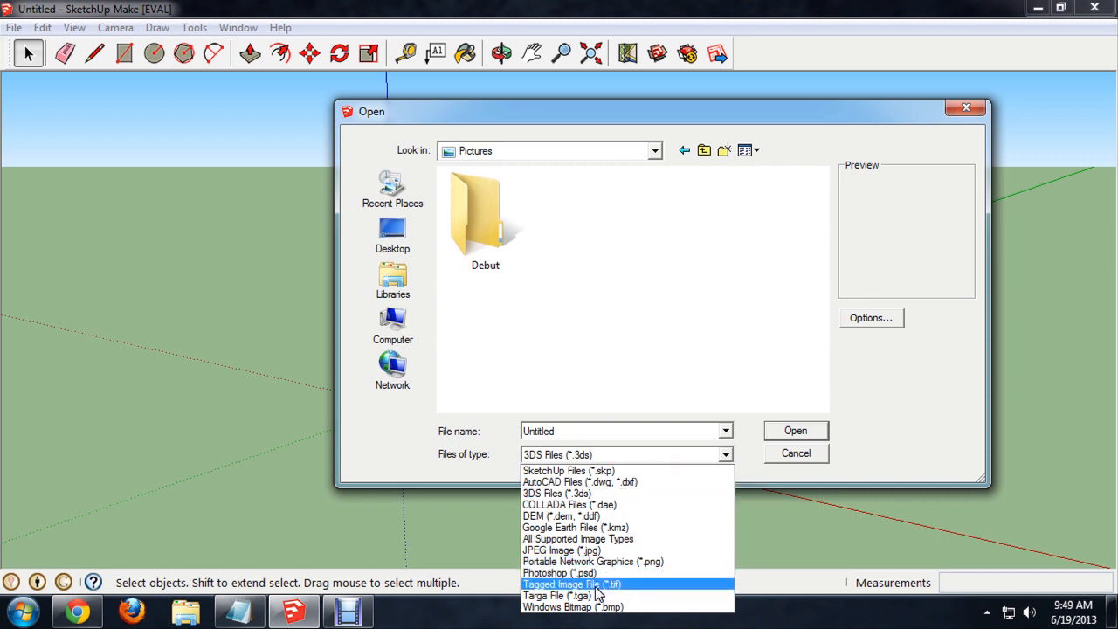
click(573, 584)
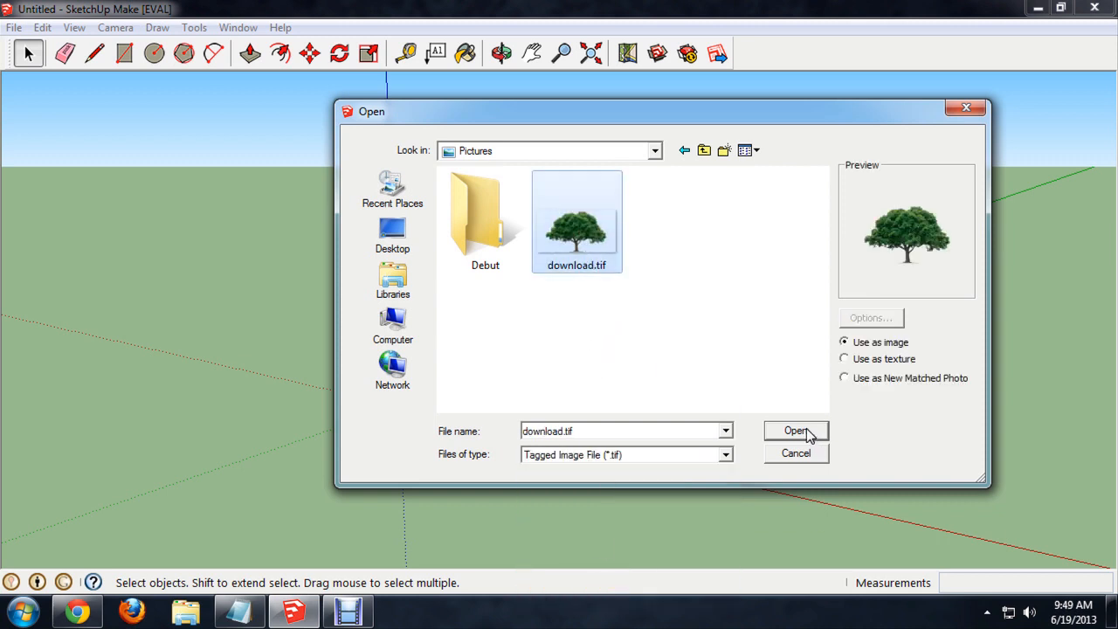
click(794, 430)
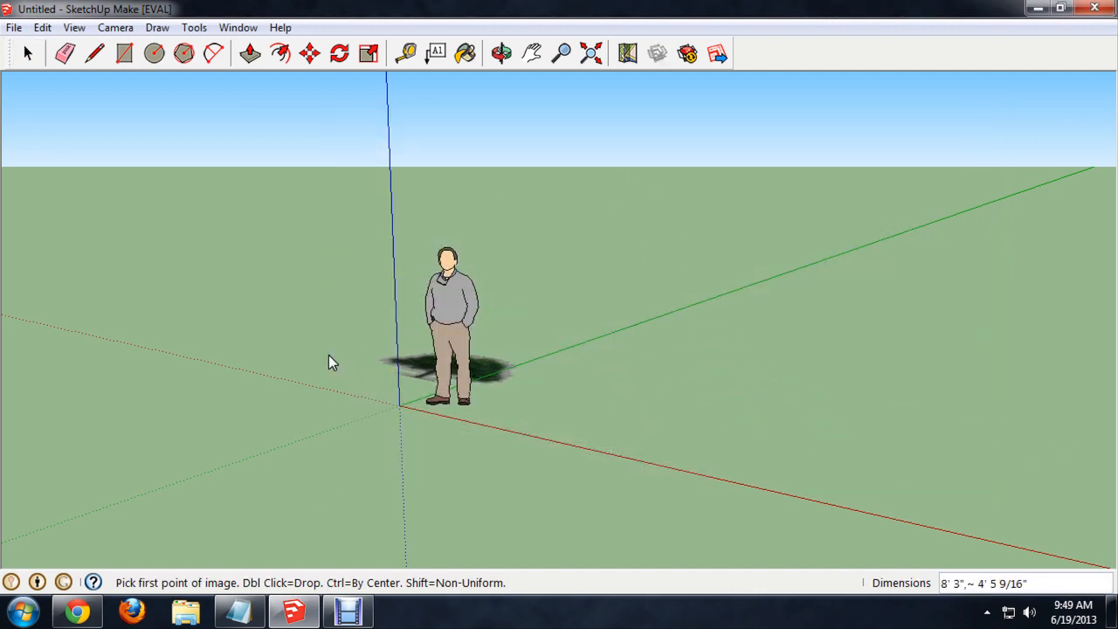
- Place the tree image on the ground right of the figure with two corner points
click(597, 421)
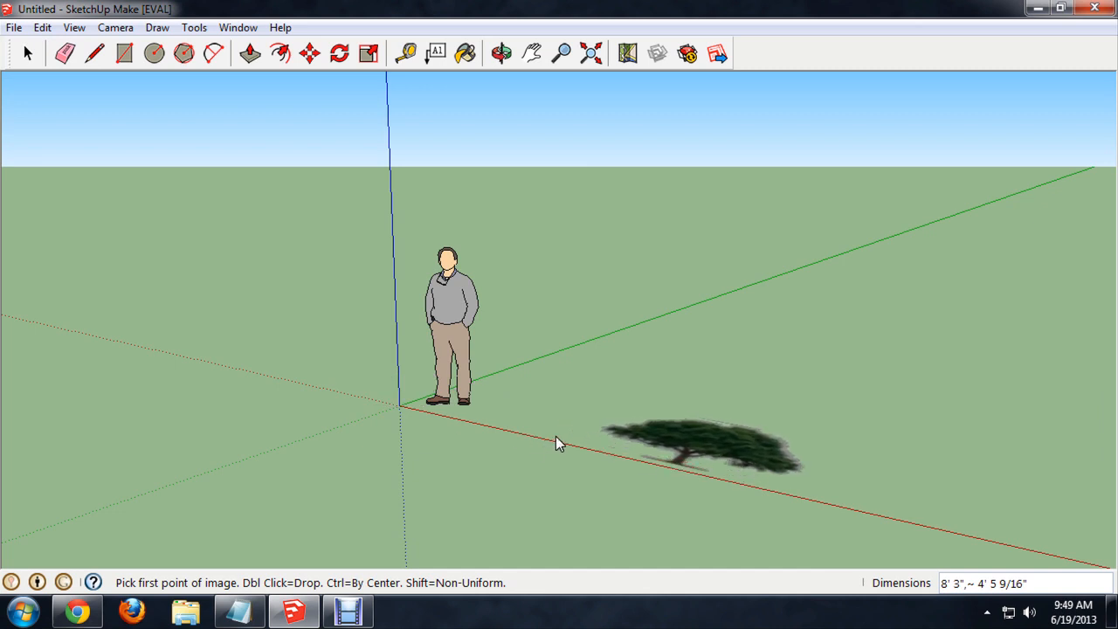
click(559, 440)
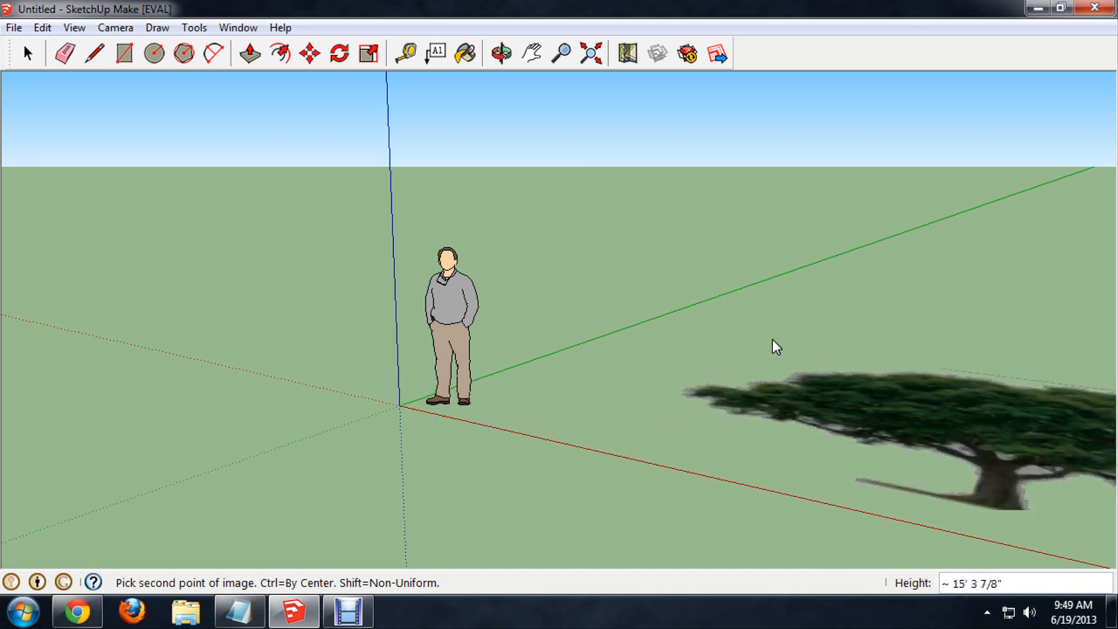
click(646, 380)
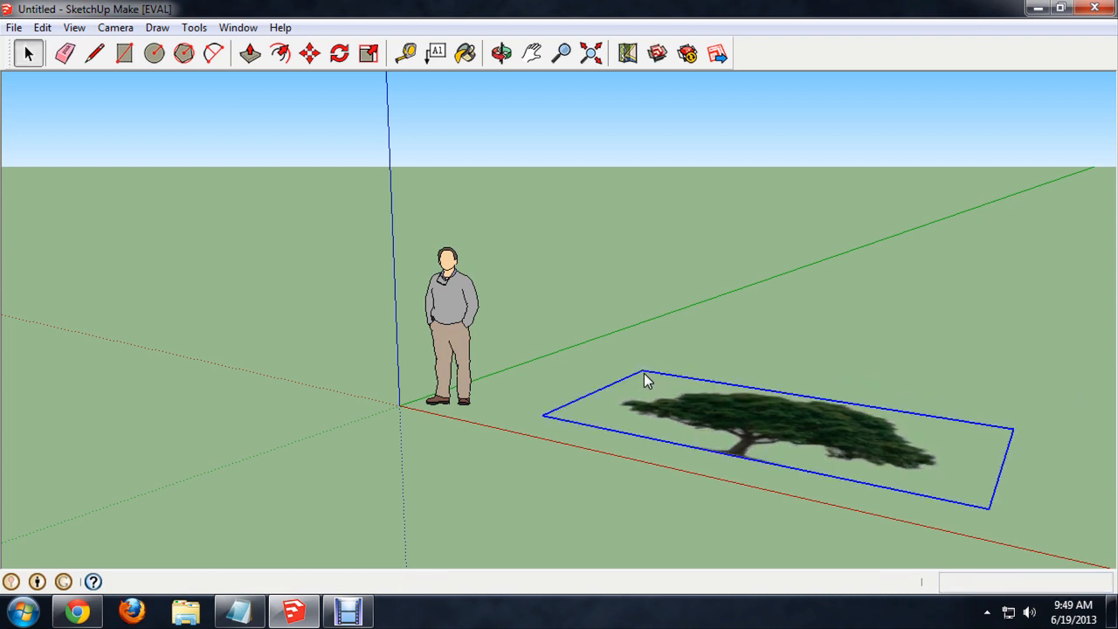
click(307, 52)
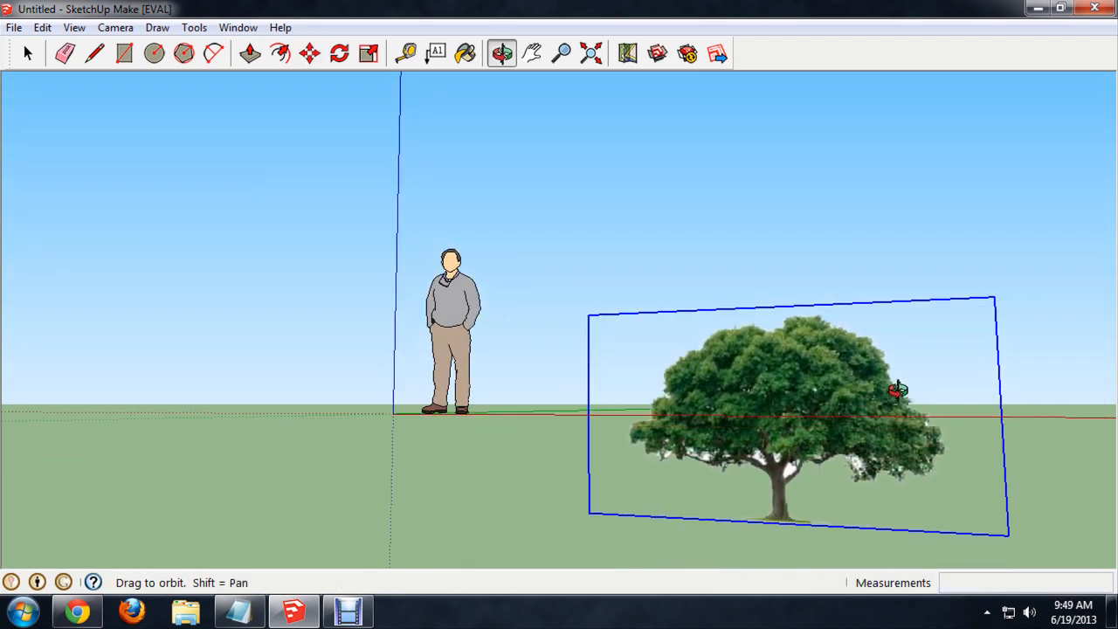
- Move the upright tree image to stand right beside the figure and deselect it
click(309, 52)
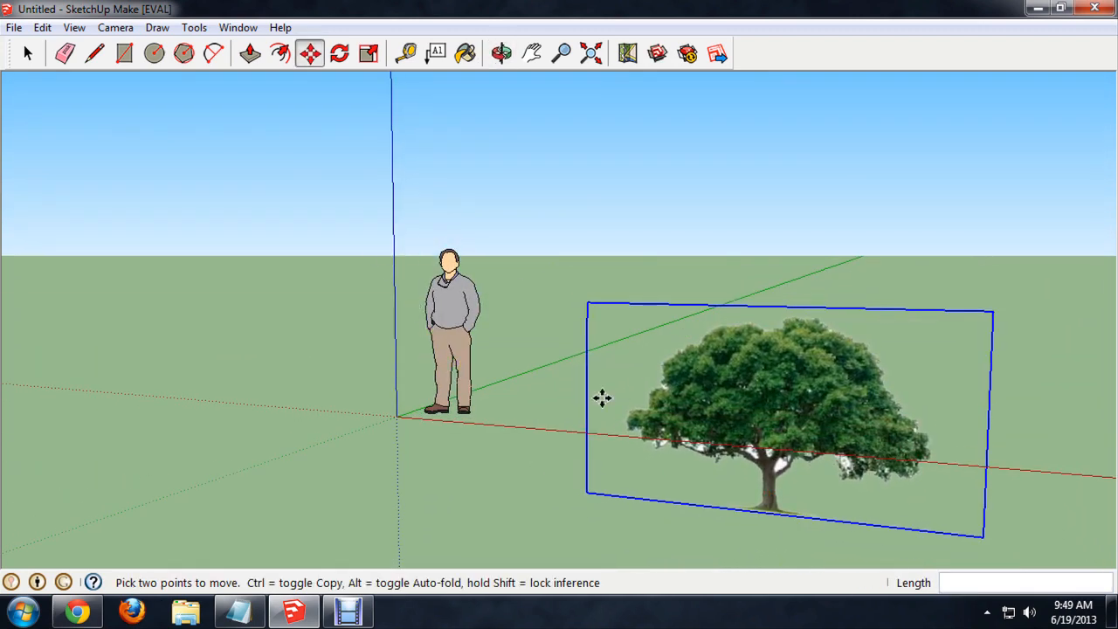
drag(602, 398, 489, 419)
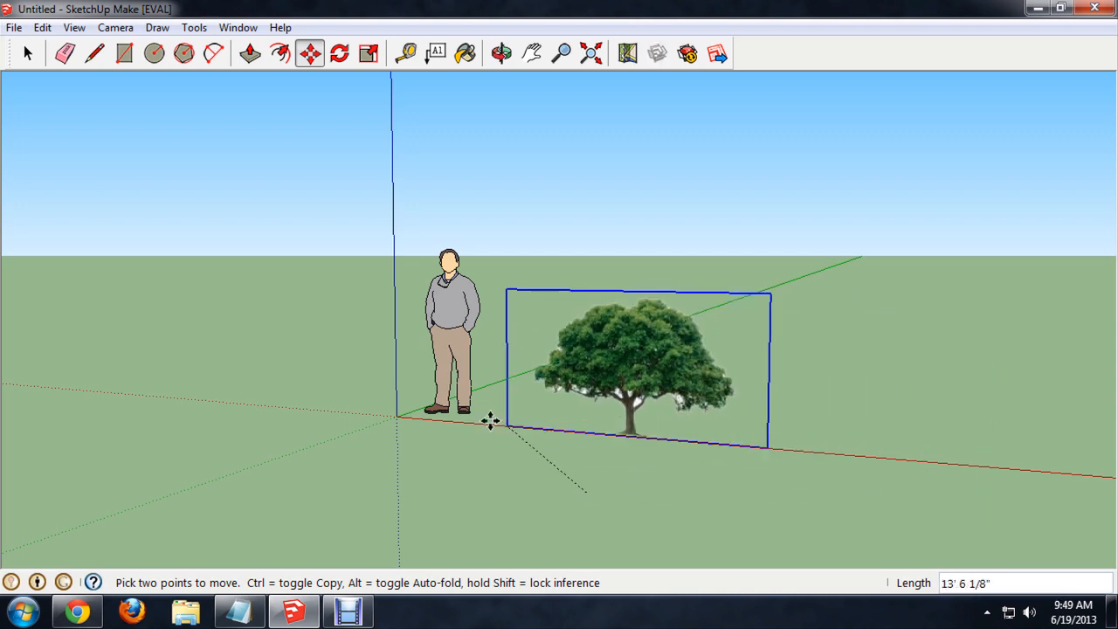
drag(489, 420, 398, 415)
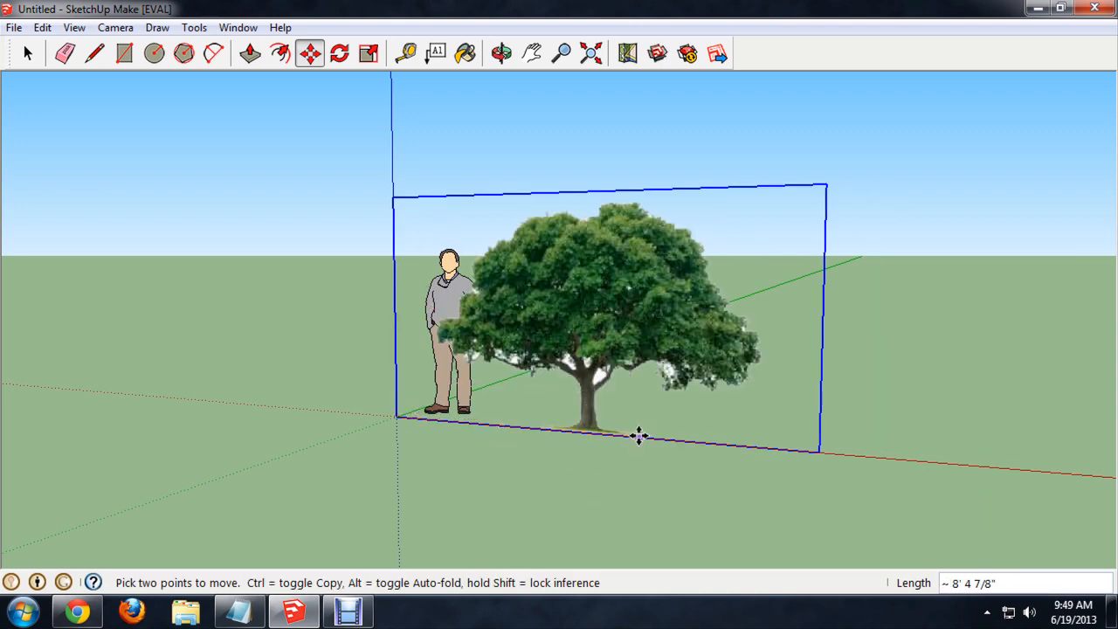
mouse_move(597, 333)
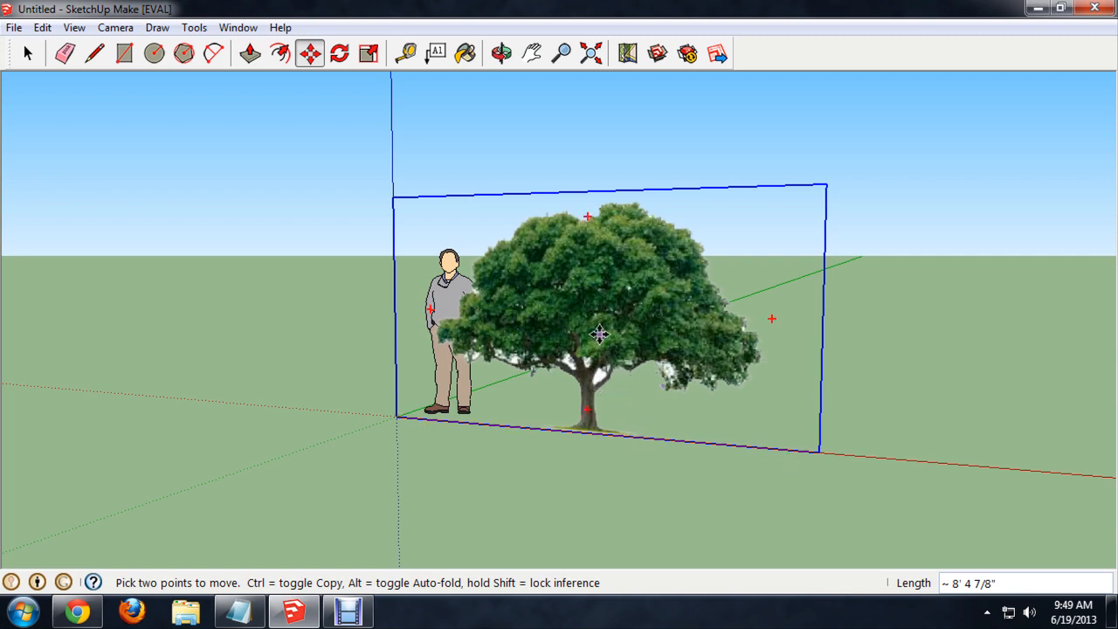
click(500, 53)
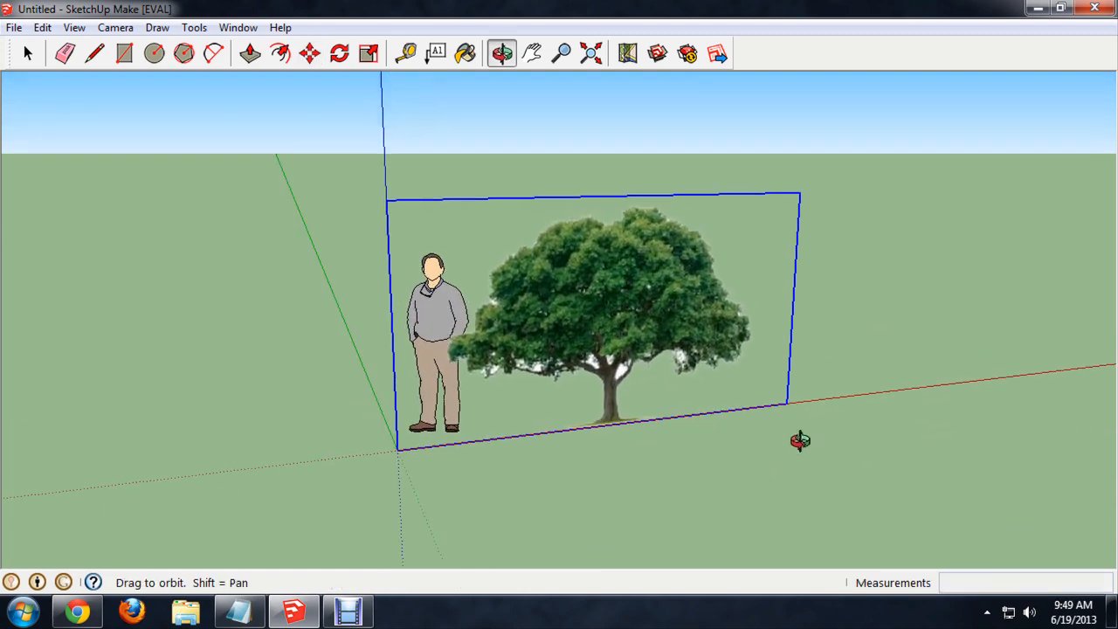
click(307, 52)
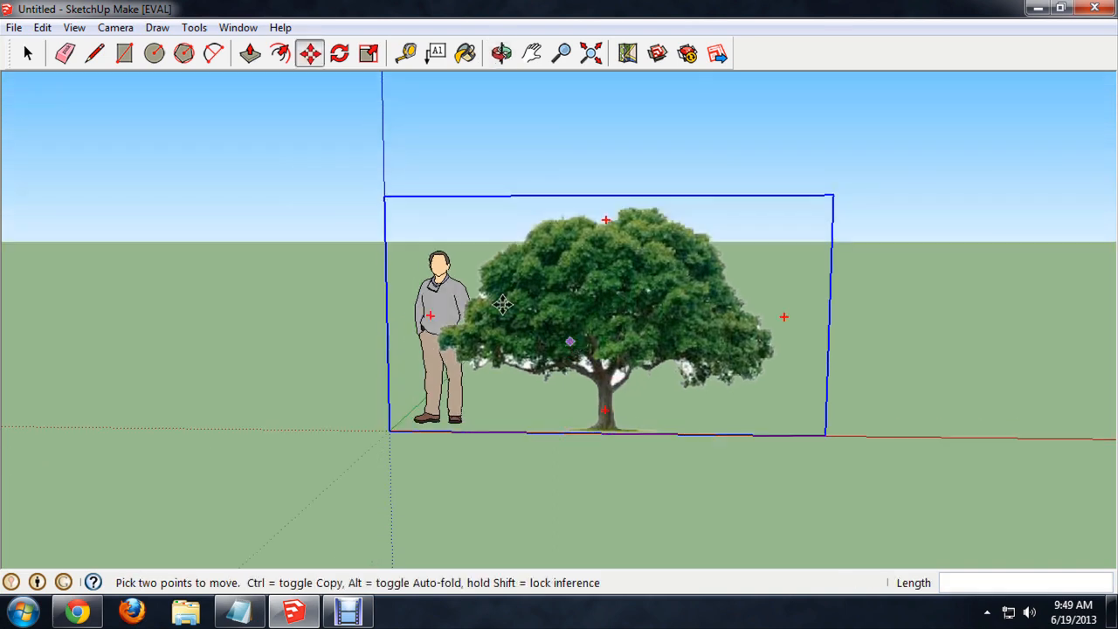
click(26, 52)
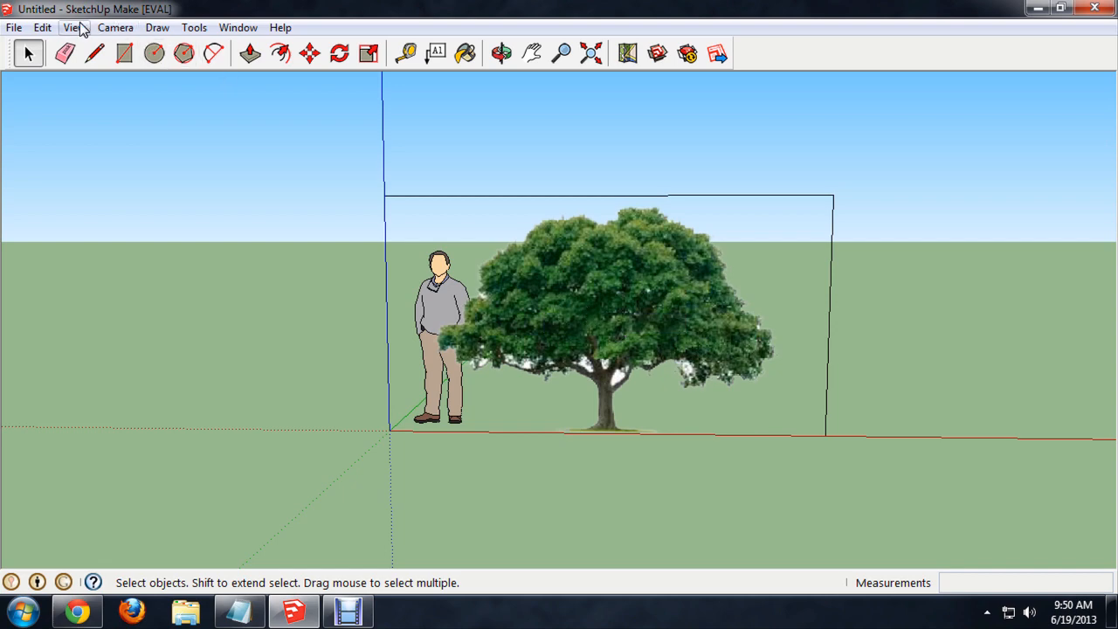
- Select the tree image and choose Edit > Make Component
click(447, 306)
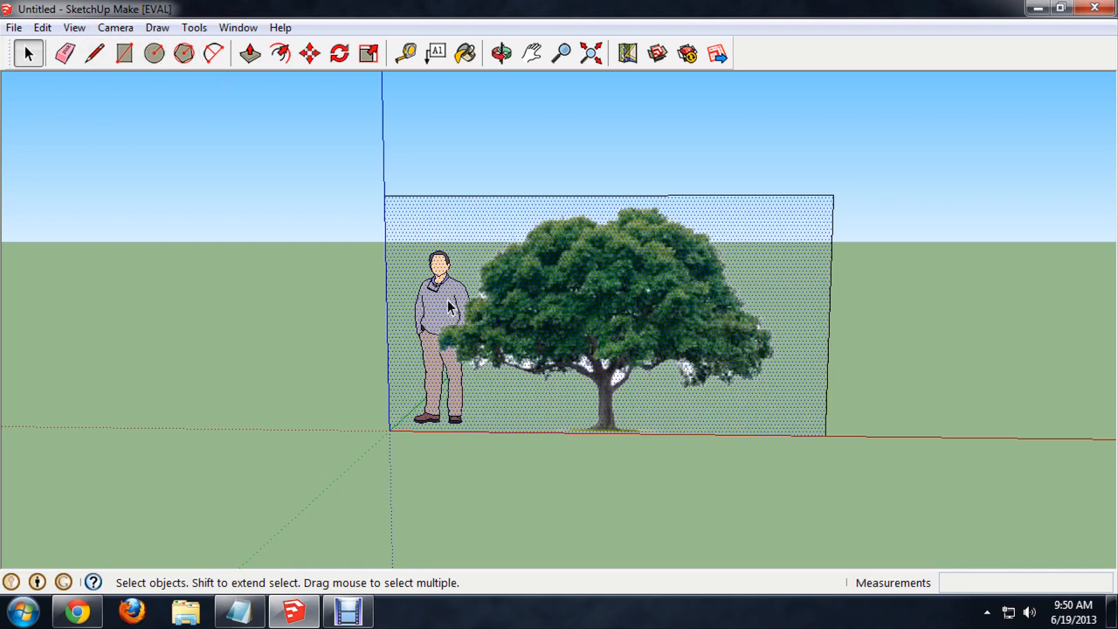
mouse_move(14, 21)
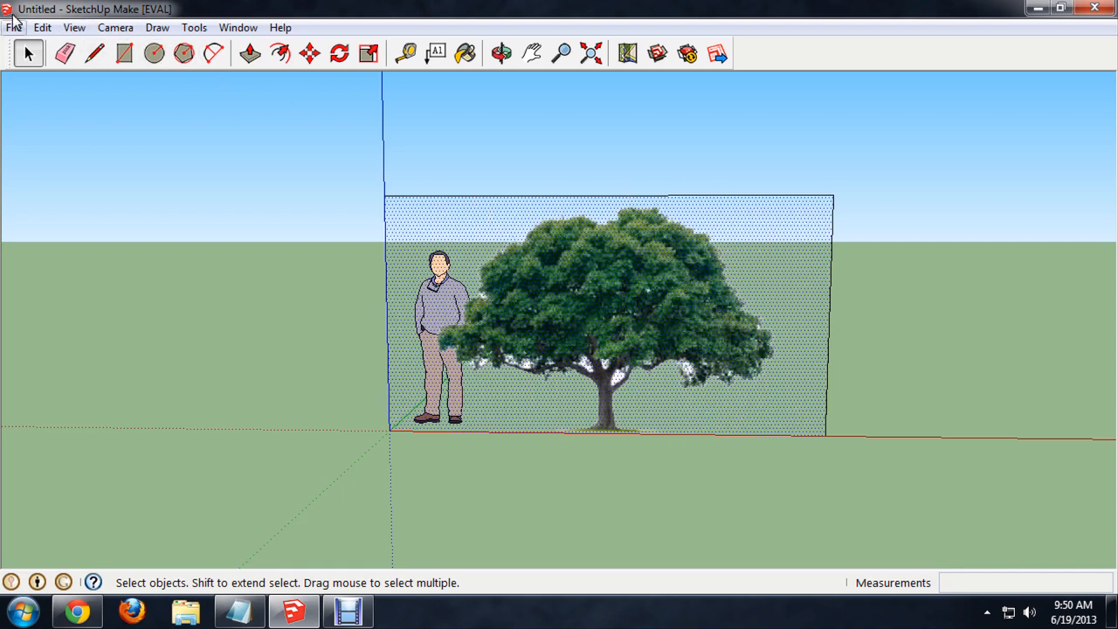
click(42, 28)
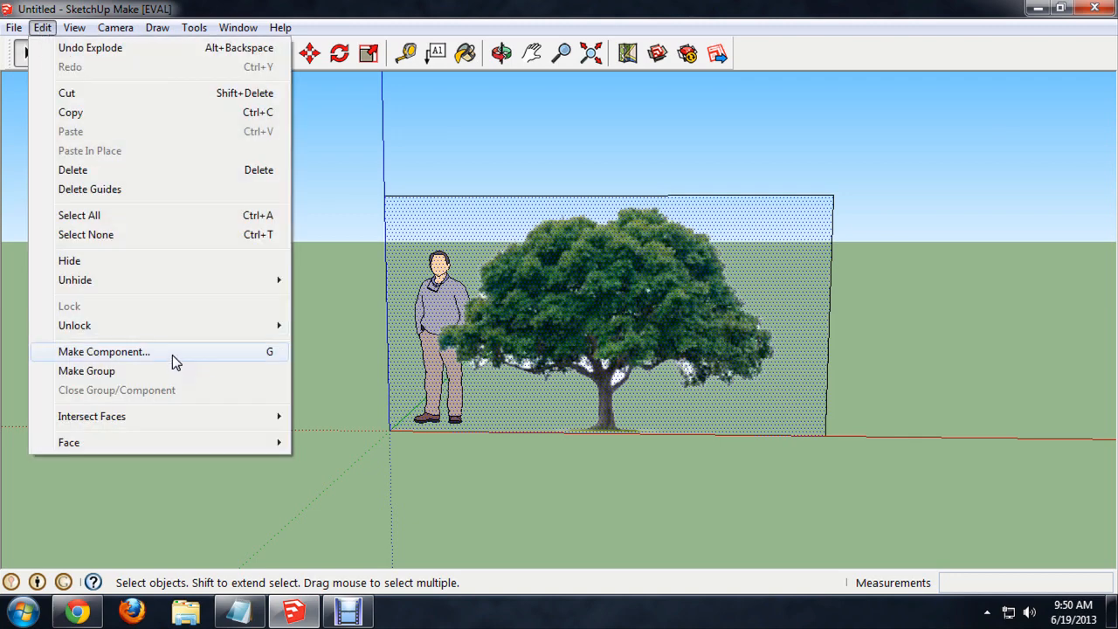
click(103, 351)
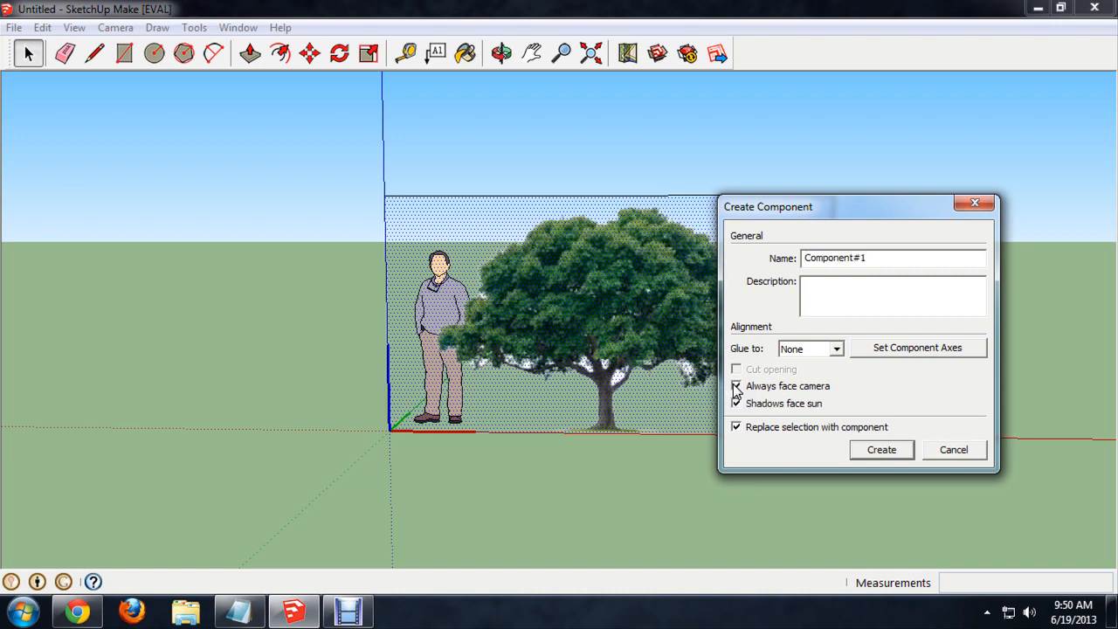
- Set the component axes at the trunk base and create the always-face-camera component
click(915, 345)
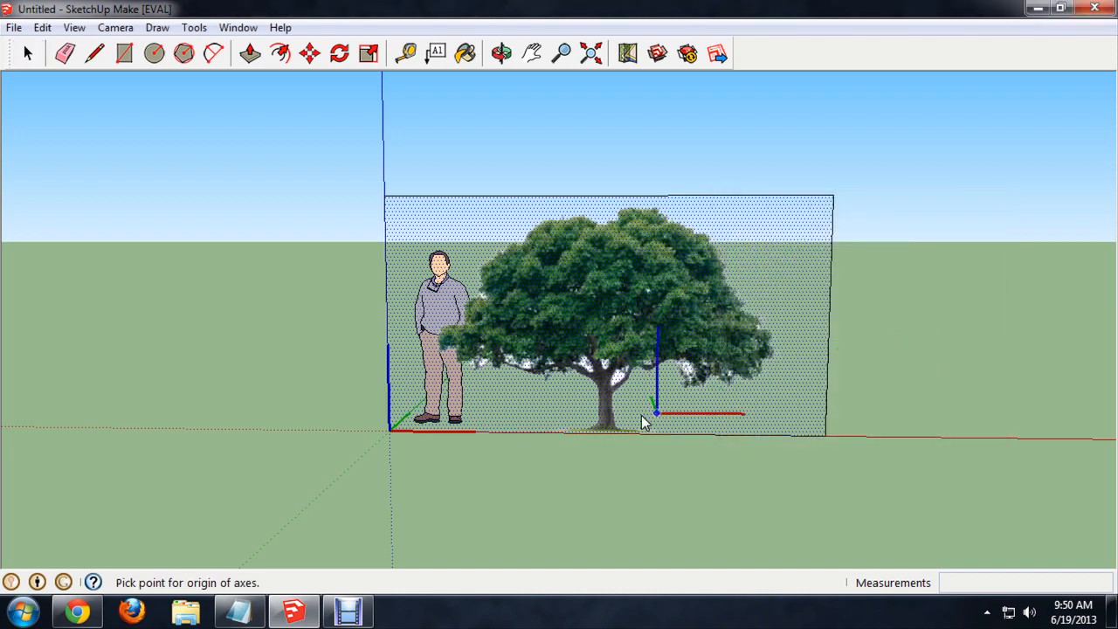
mouse_move(602, 441)
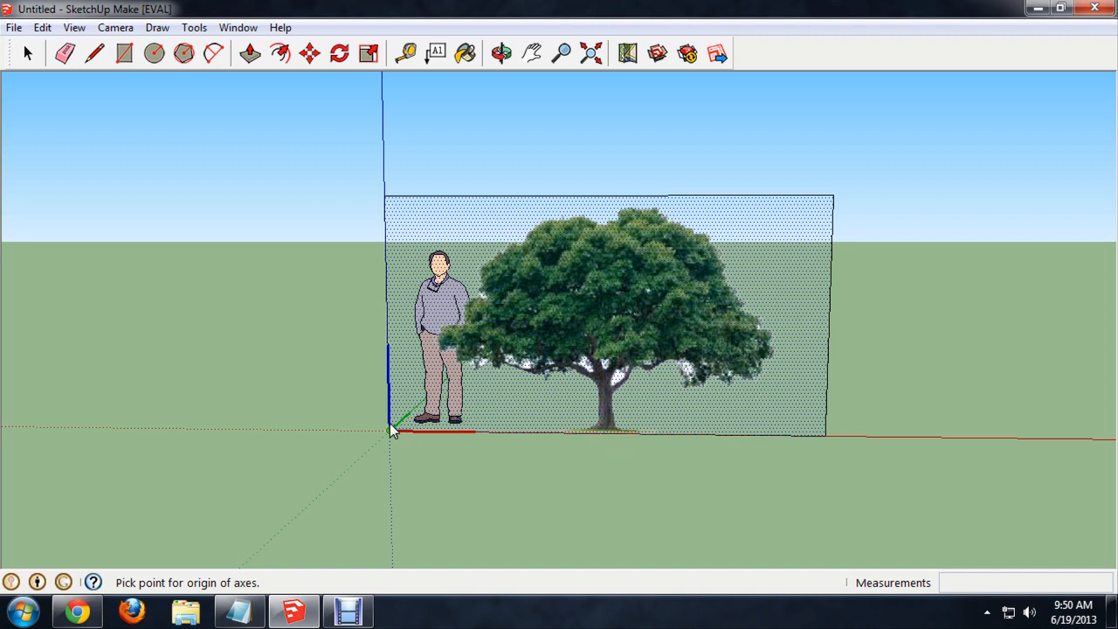
mouse_move(604, 428)
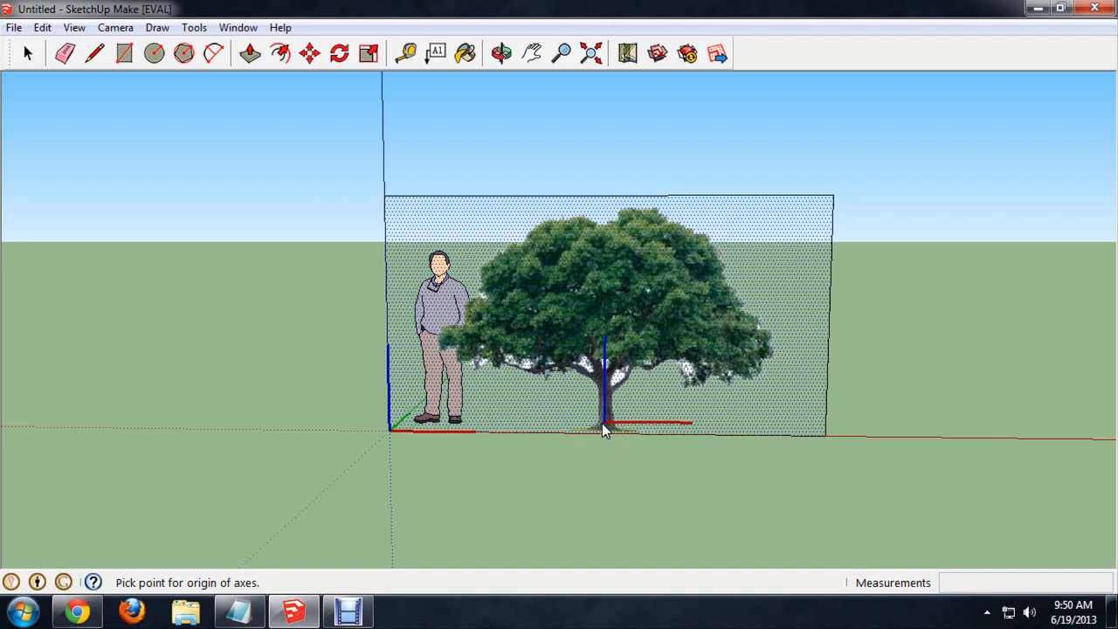
mouse_move(612, 439)
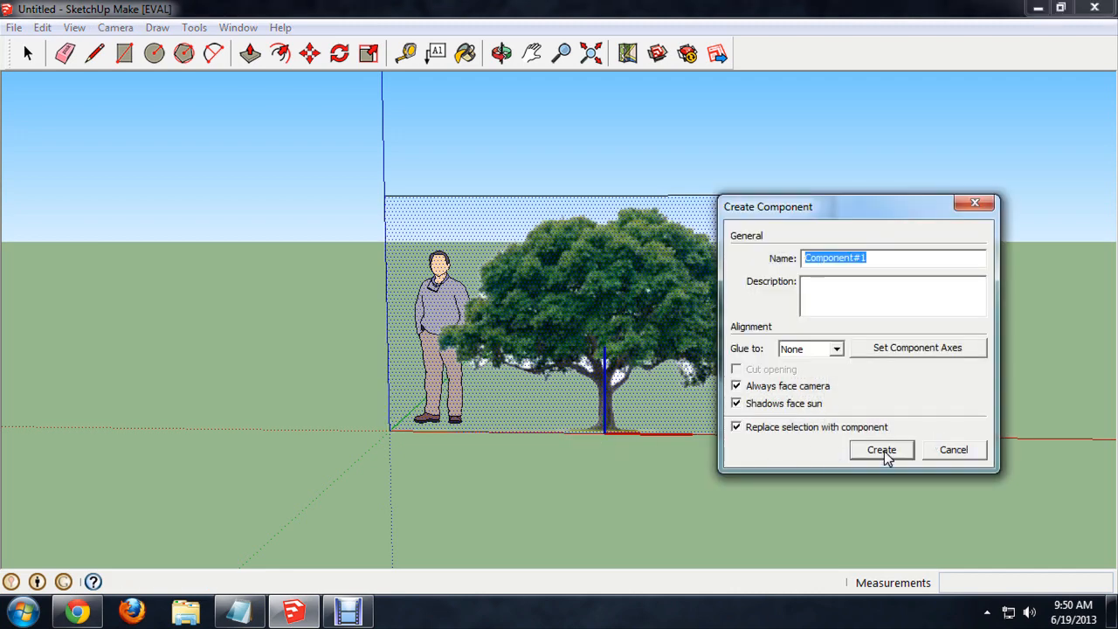
click(881, 449)
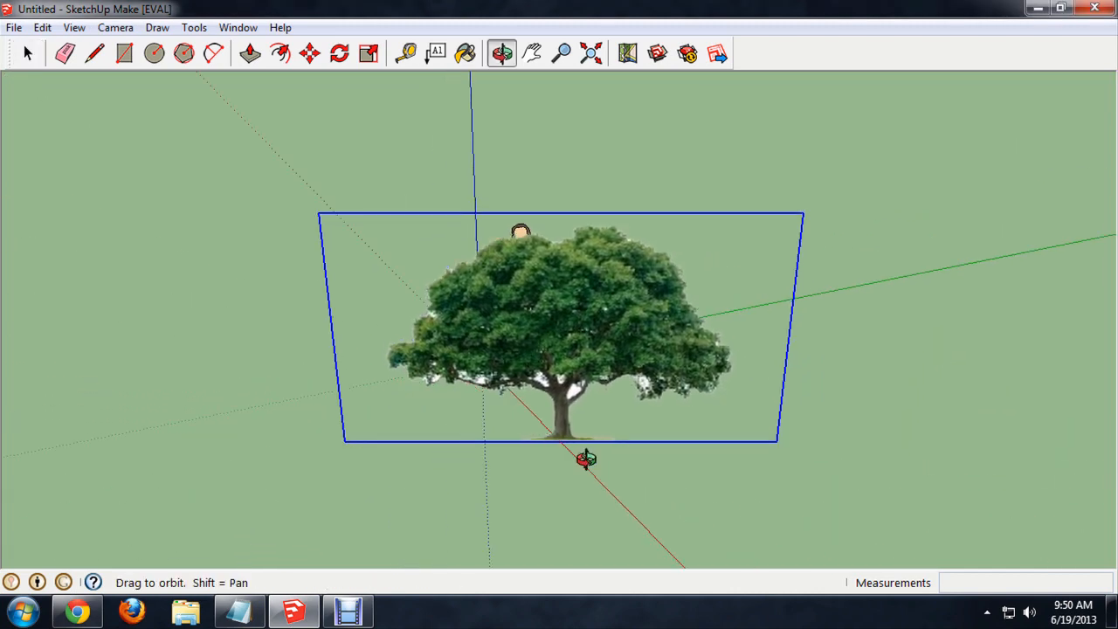